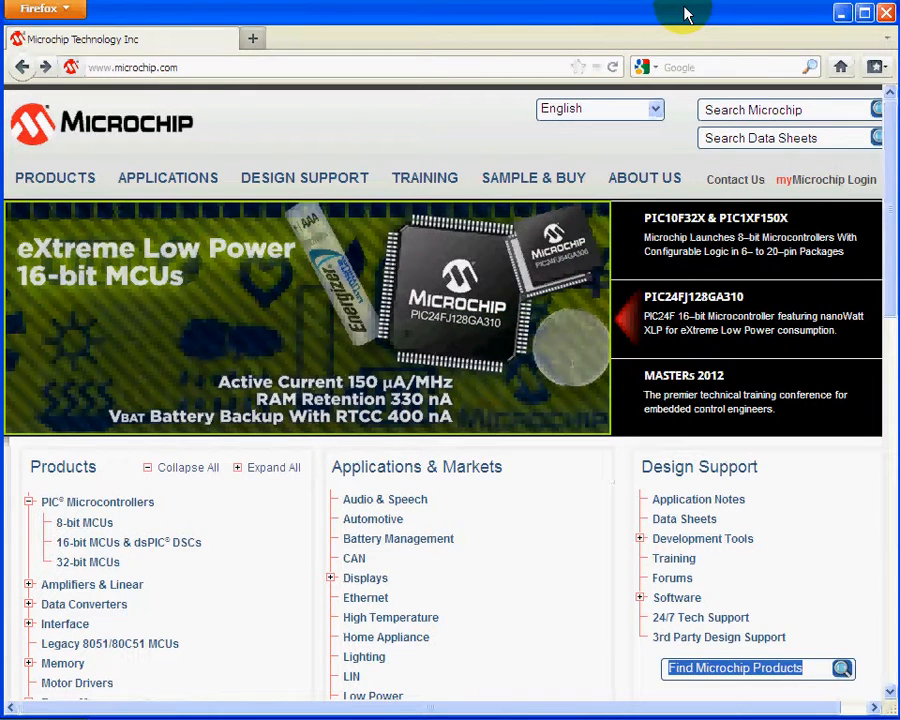
mouse_move(220, 68)
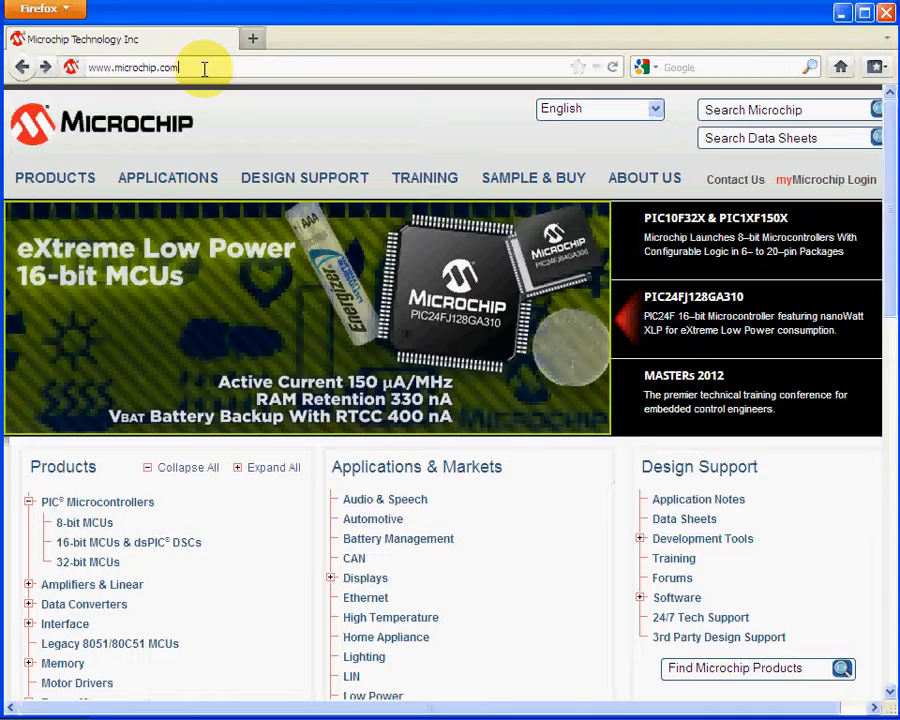
Edit the microchip.com address to go to the Microchip Application Libraries page.
text(/M)
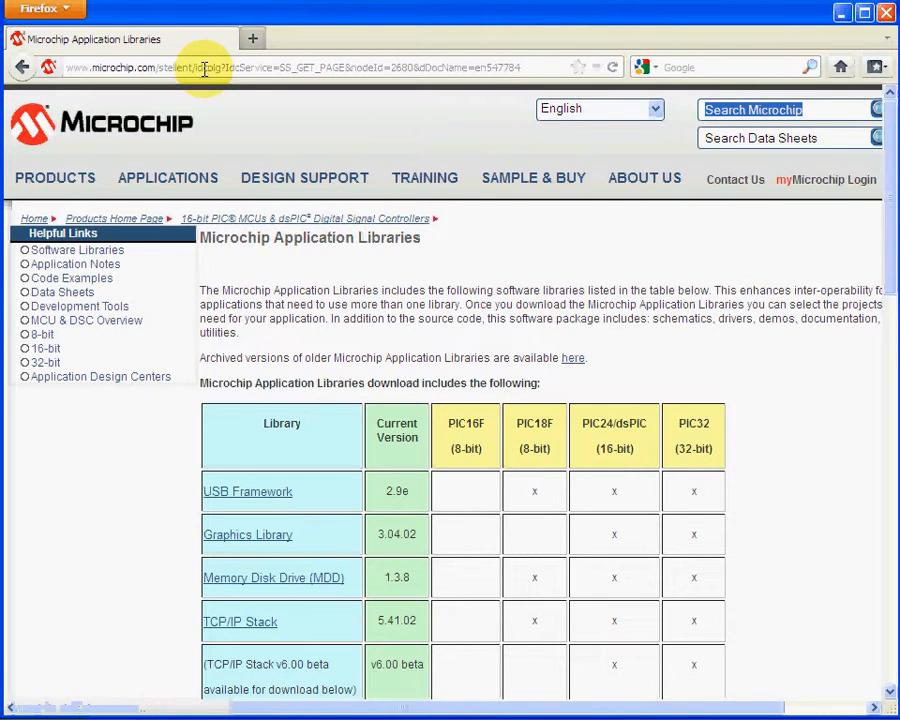
mouse_move(430, 244)
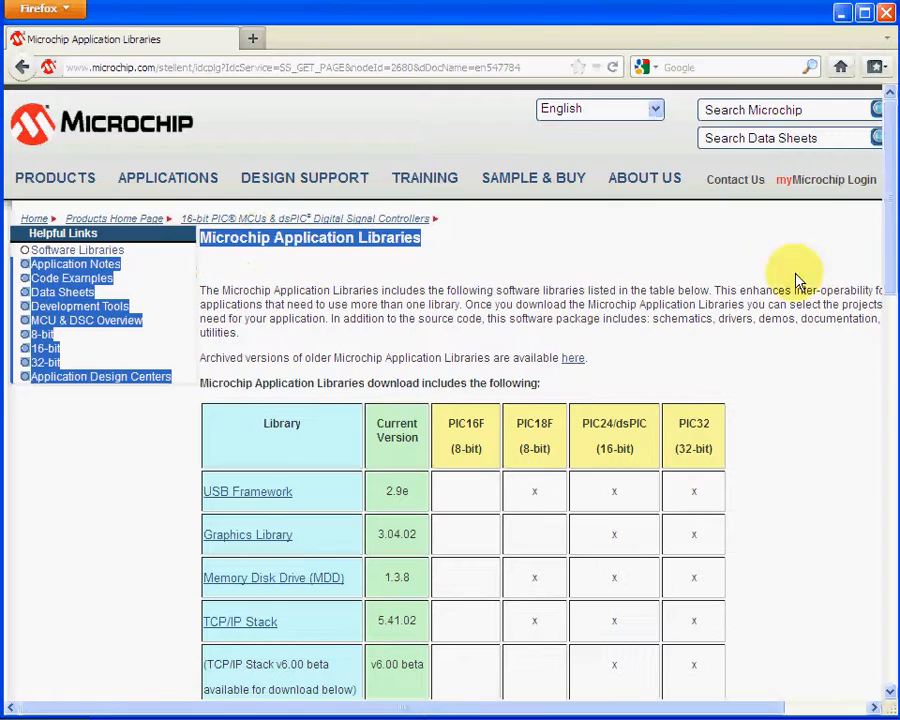
Scroll the libraries table past mTouch Capacitive Touch Library down to the v2012-04-03 Windows, Linux and Mac OS X downloads.
scroll(down, 3)
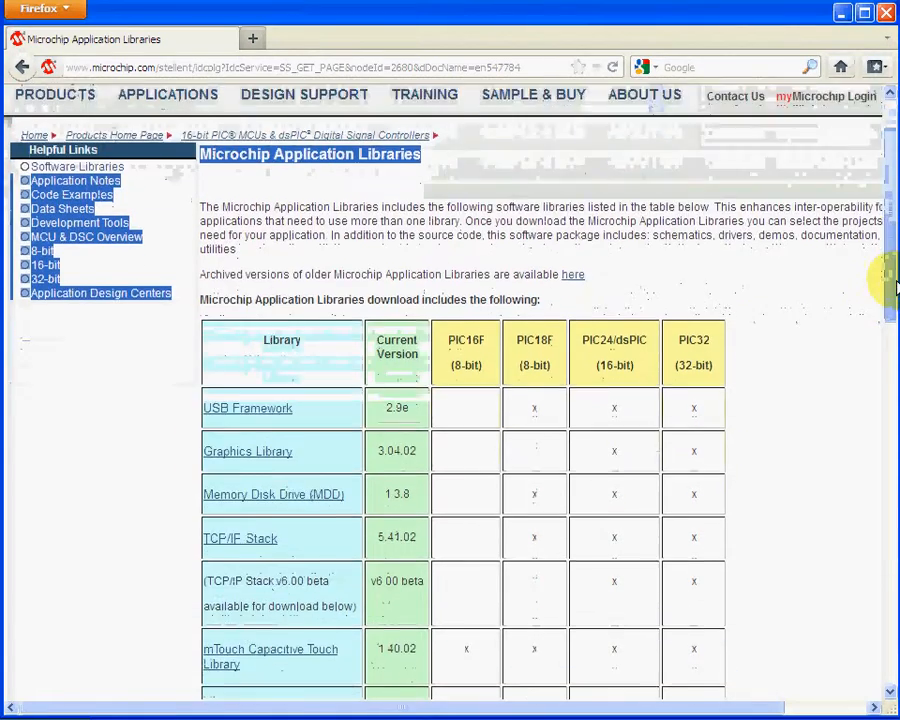
scroll(down, 3)
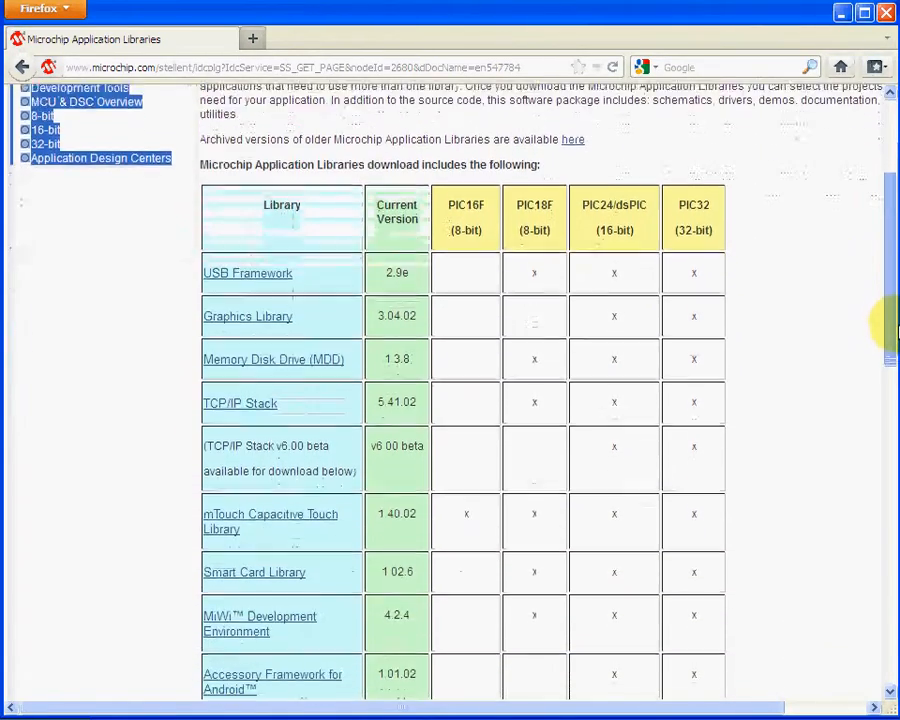
scroll(down, 3)
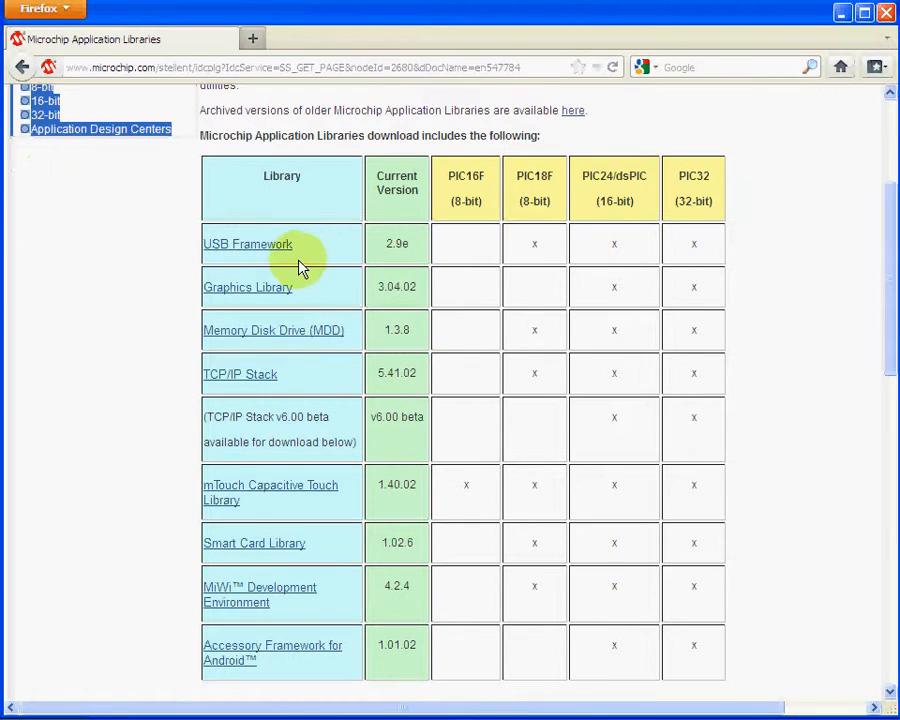
mouse_move(286, 256)
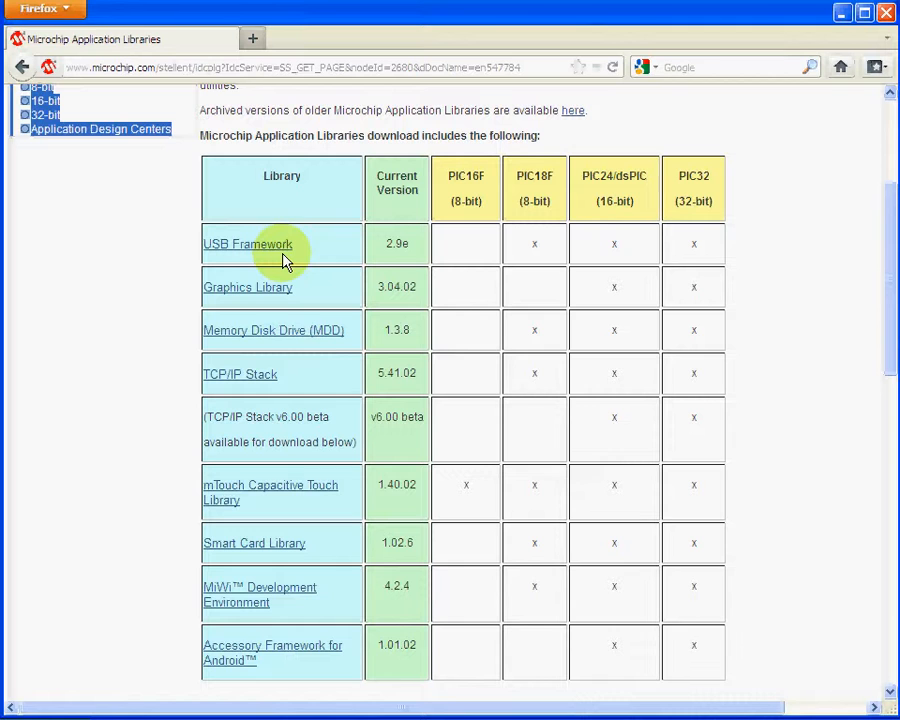
mouse_move(338, 248)
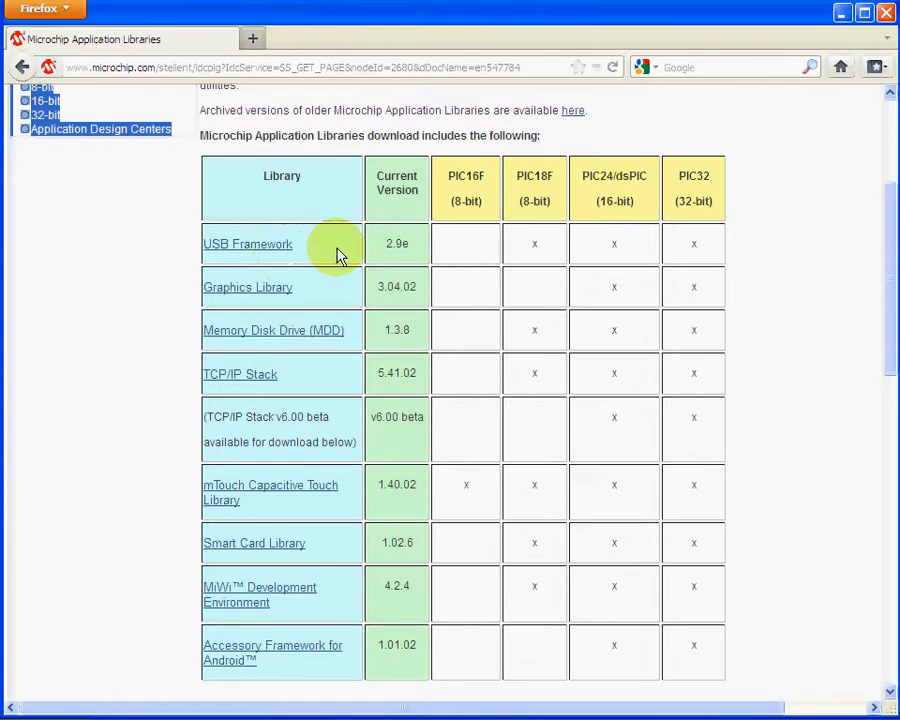
scroll(down, 3)
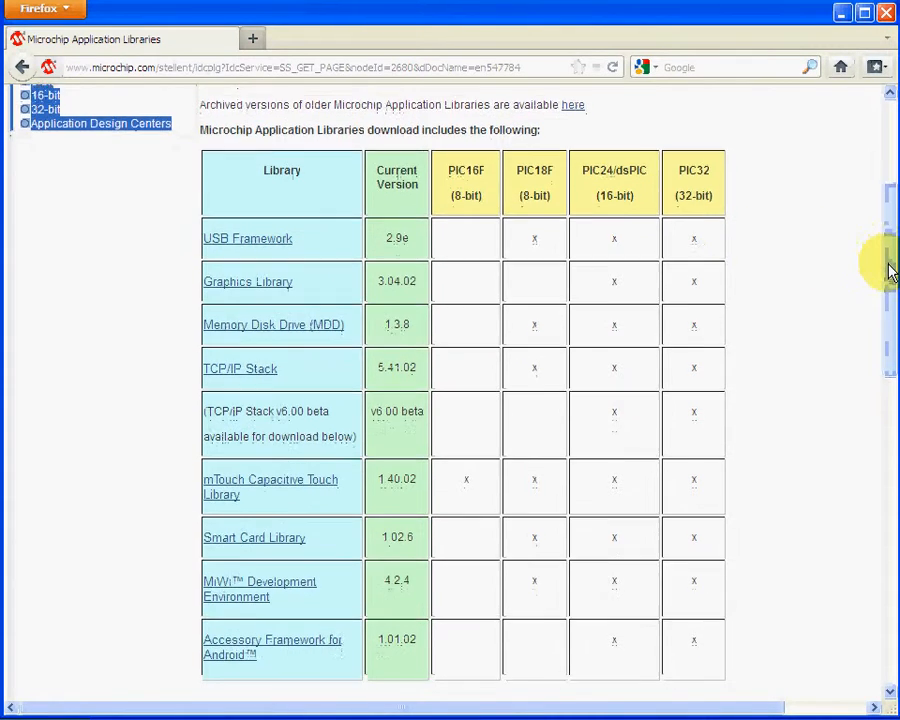
scroll(down, 3)
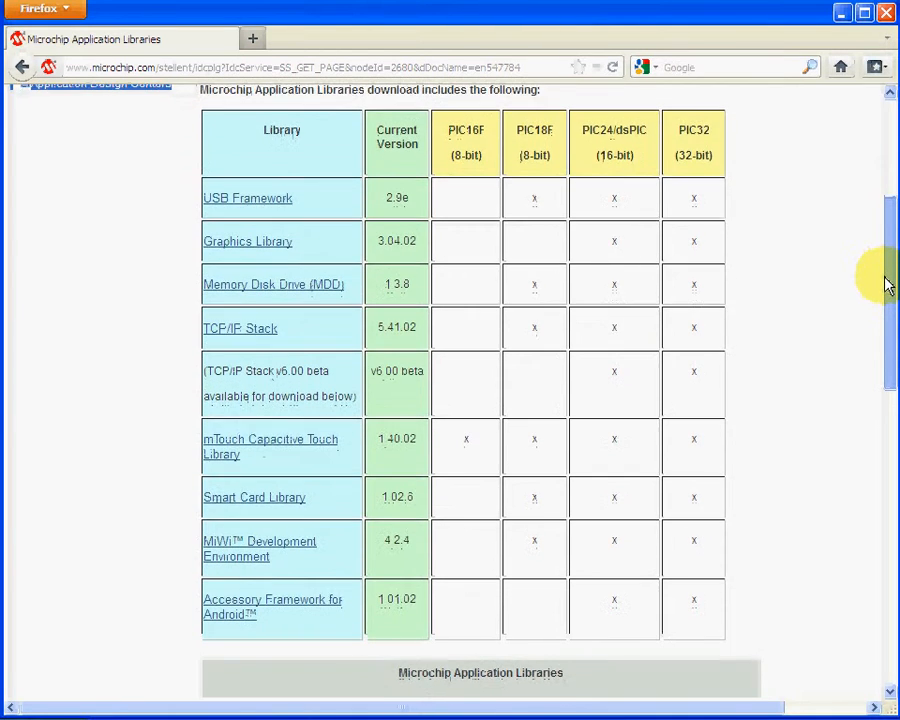
scroll(down, 3)
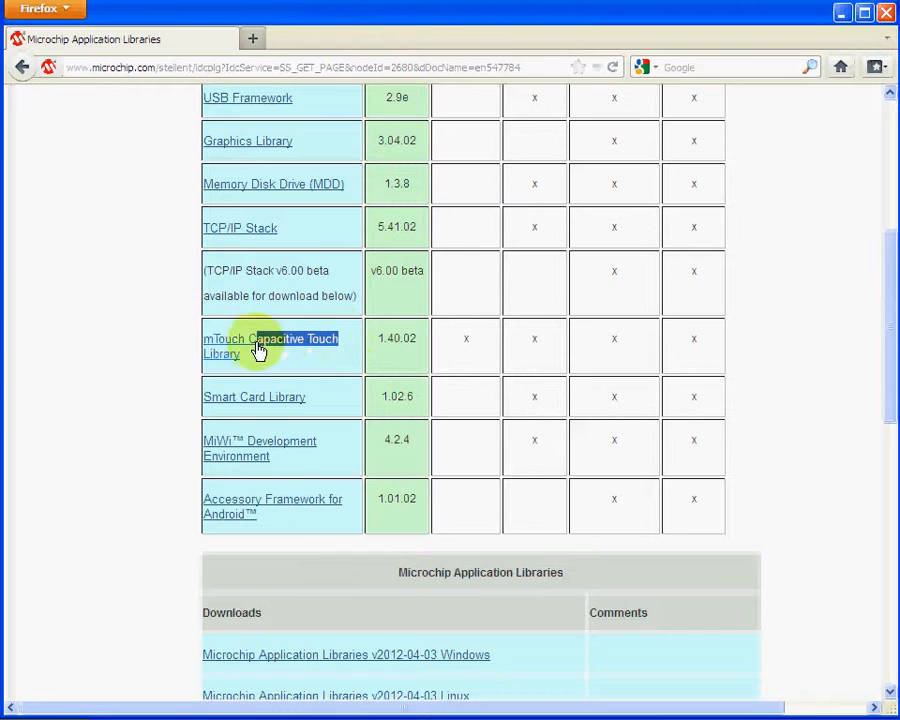
mouse_move(220, 362)
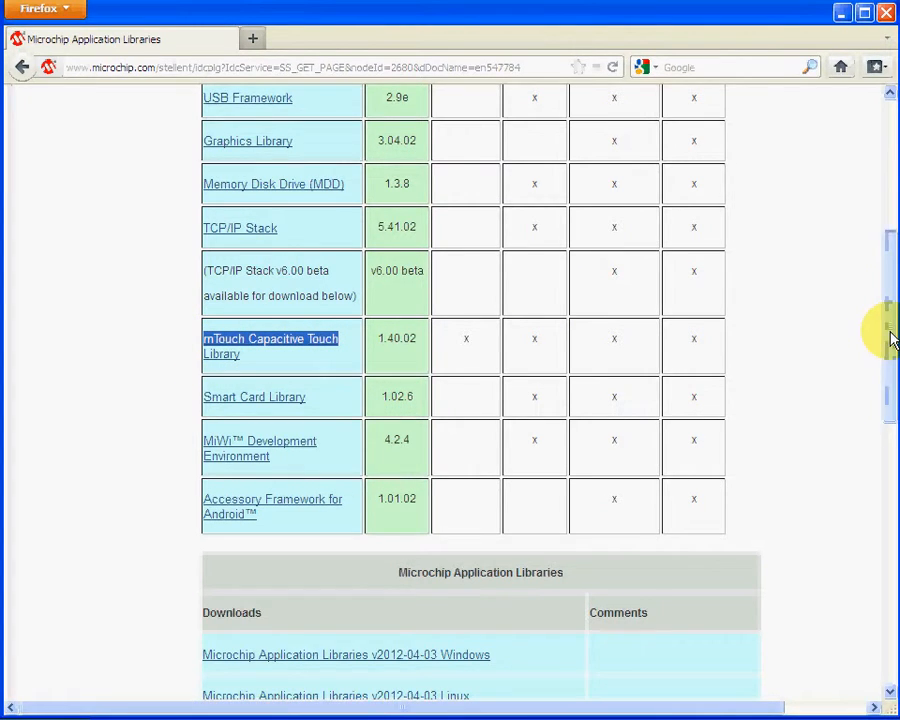
scroll(down, 3)
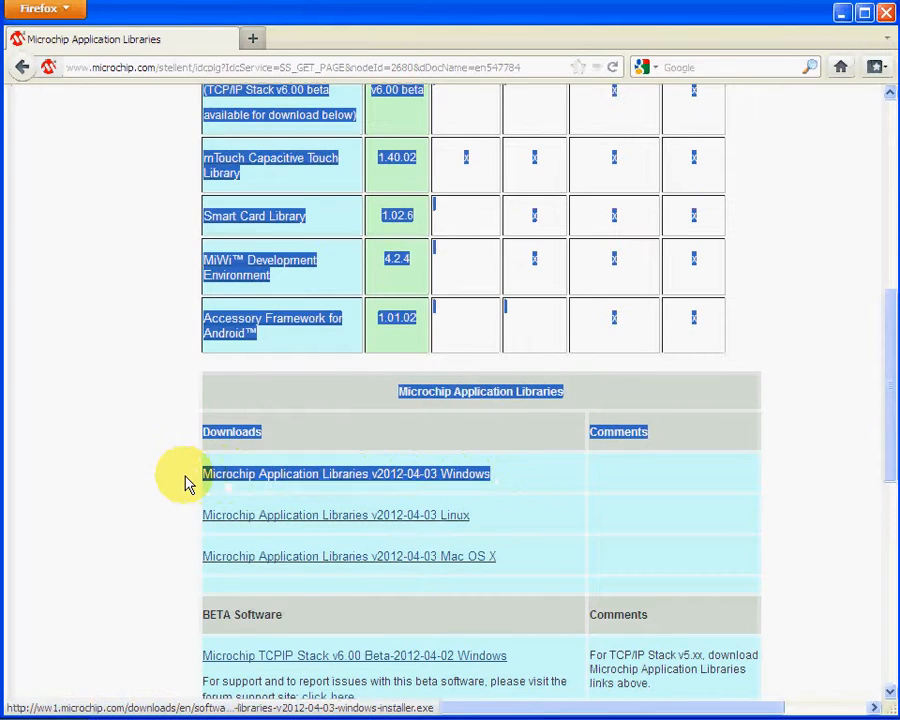
mouse_move(506, 470)
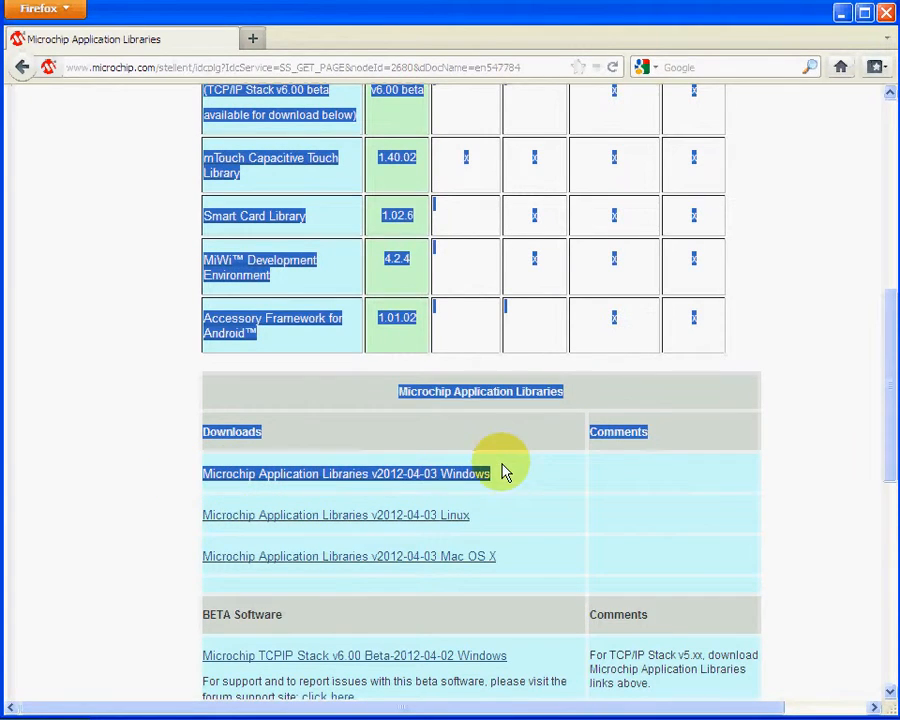
mouse_move(292, 480)
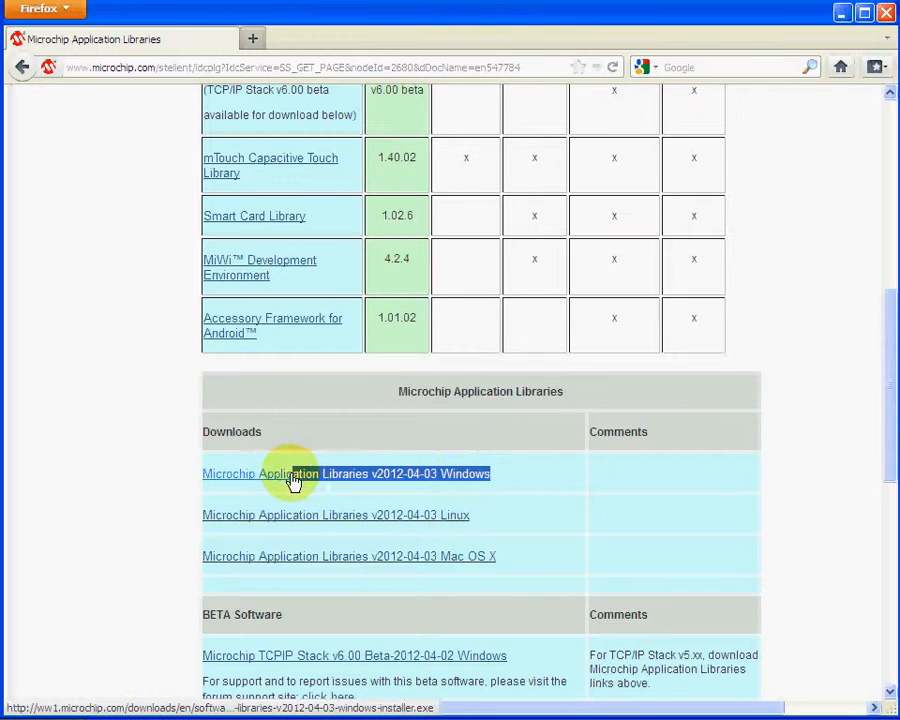
mouse_move(210, 480)
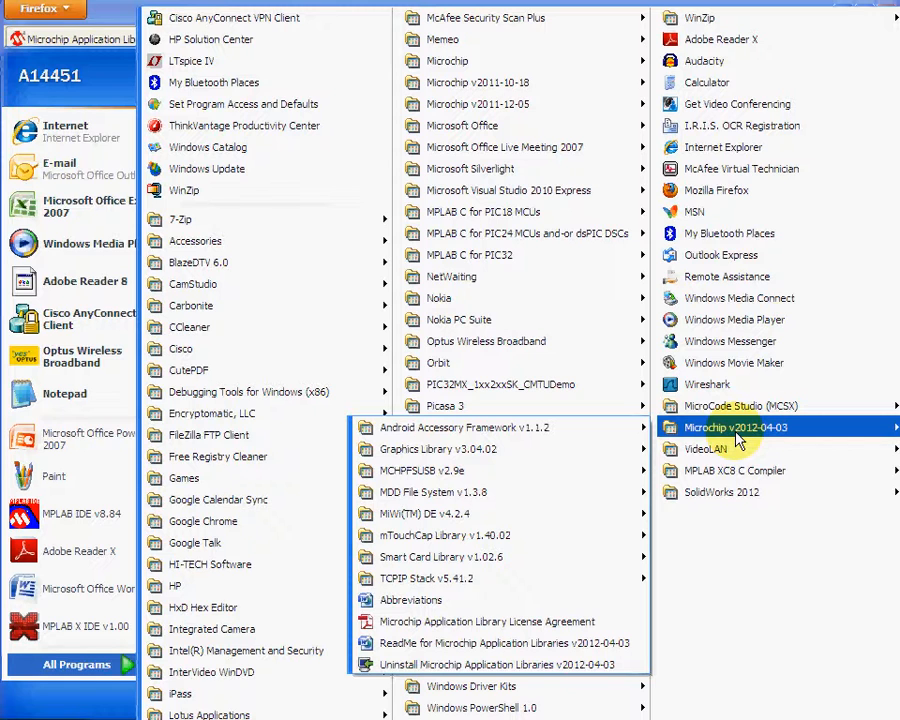
mouse_move(684, 428)
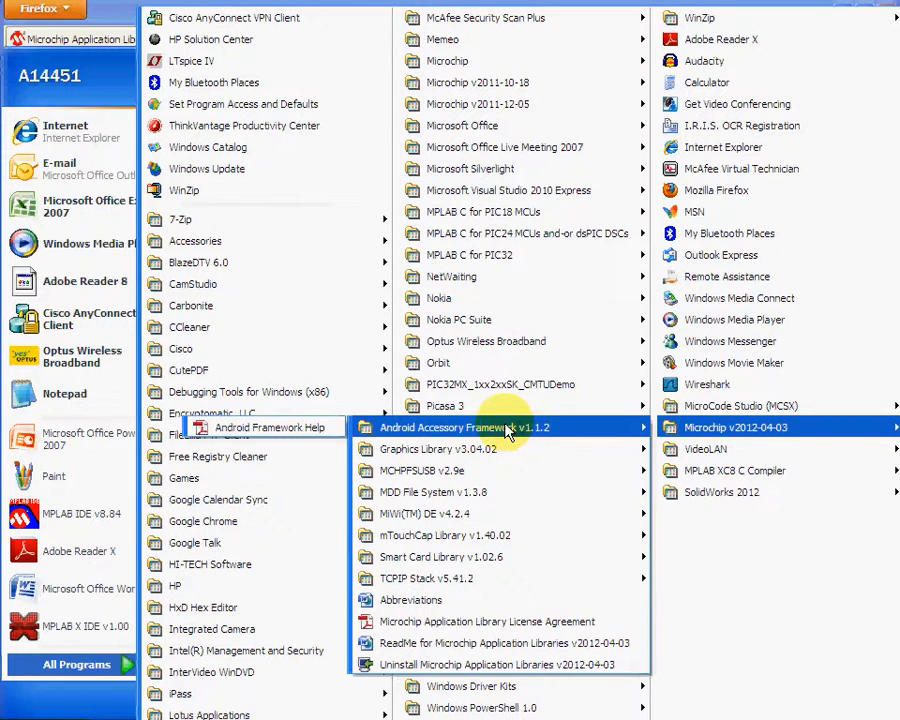
mouse_move(488, 492)
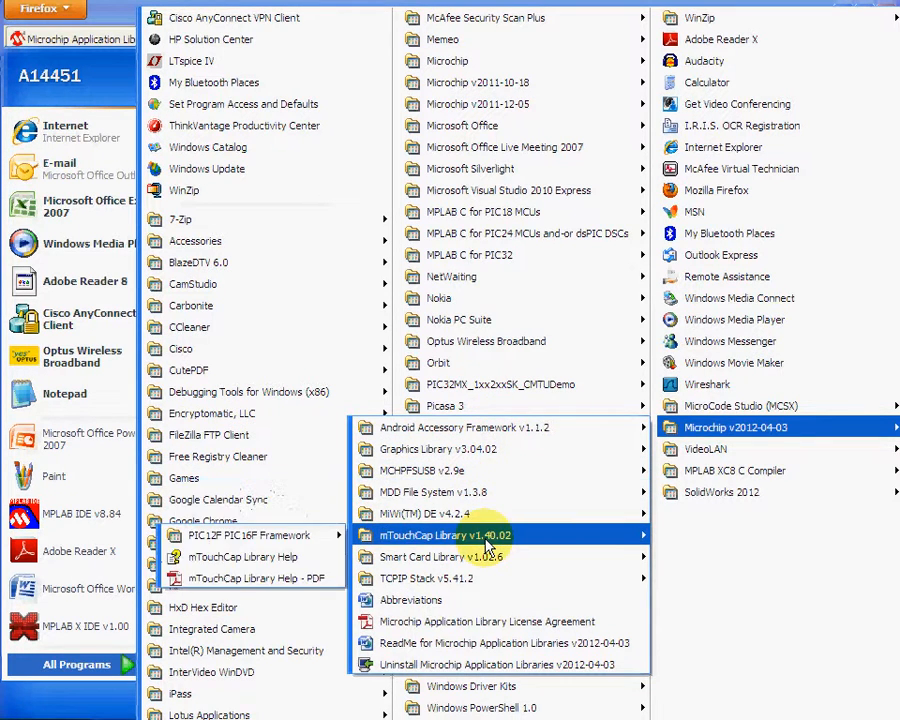
mouse_move(242, 556)
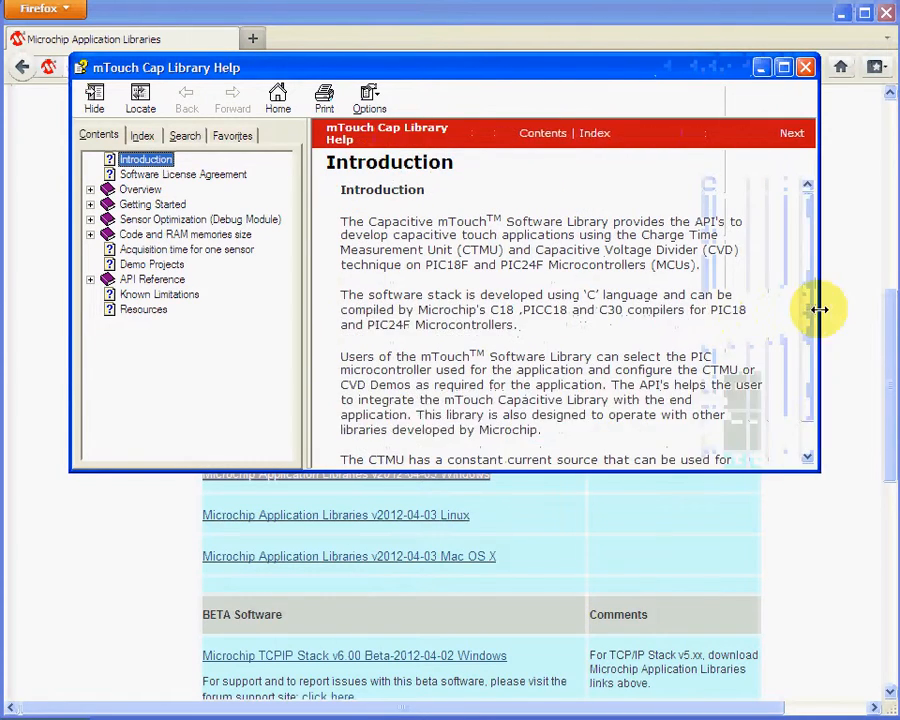
View the Overview, Getting Started and mTouch Library Files help pages, then close the help window.
click(140, 188)
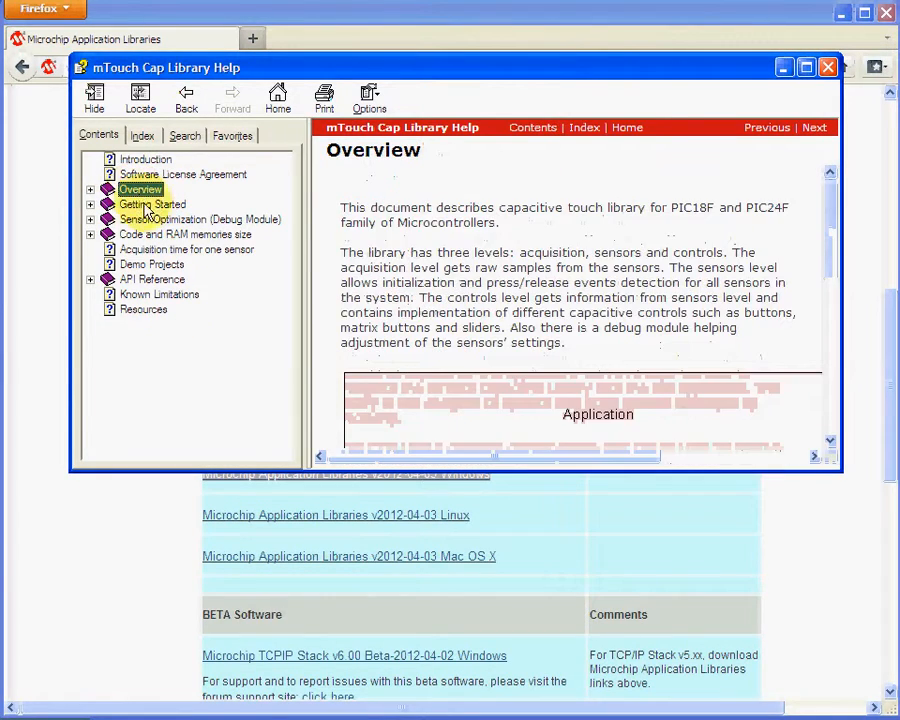
click(152, 204)
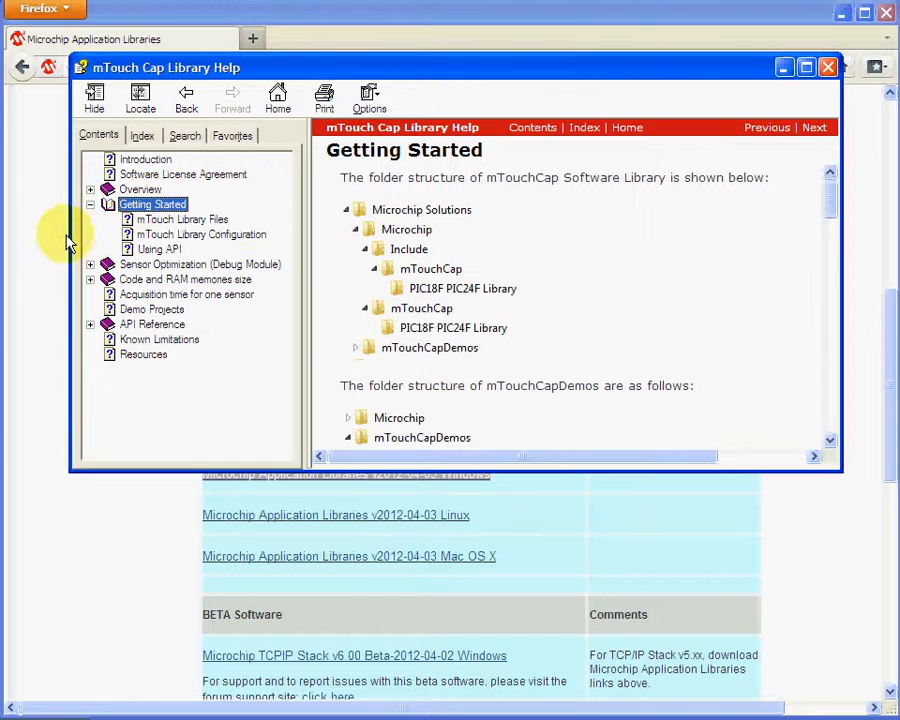
click(180, 218)
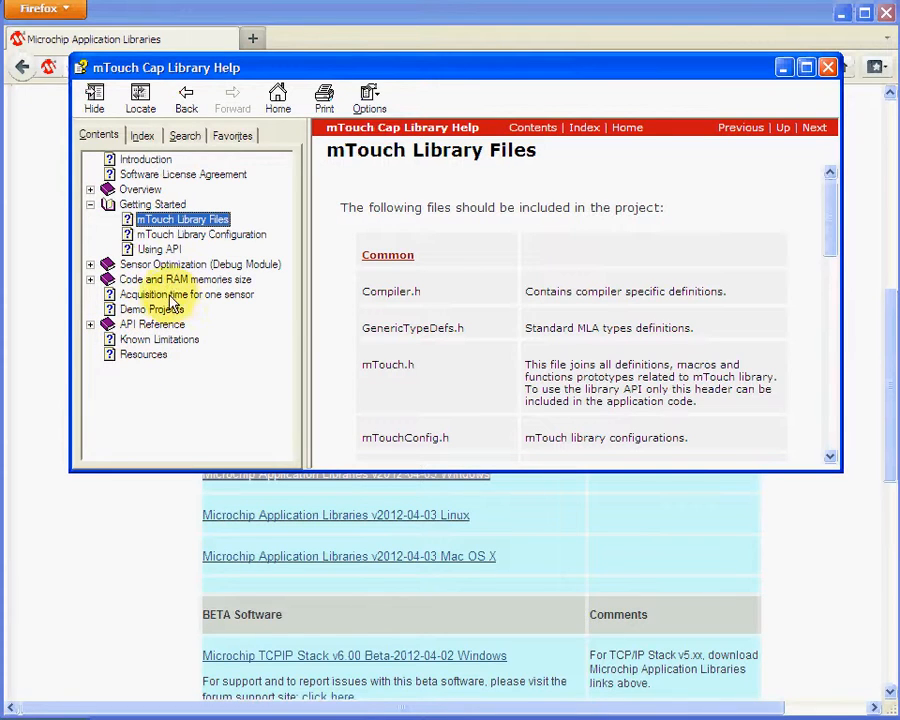
mouse_move(130, 240)
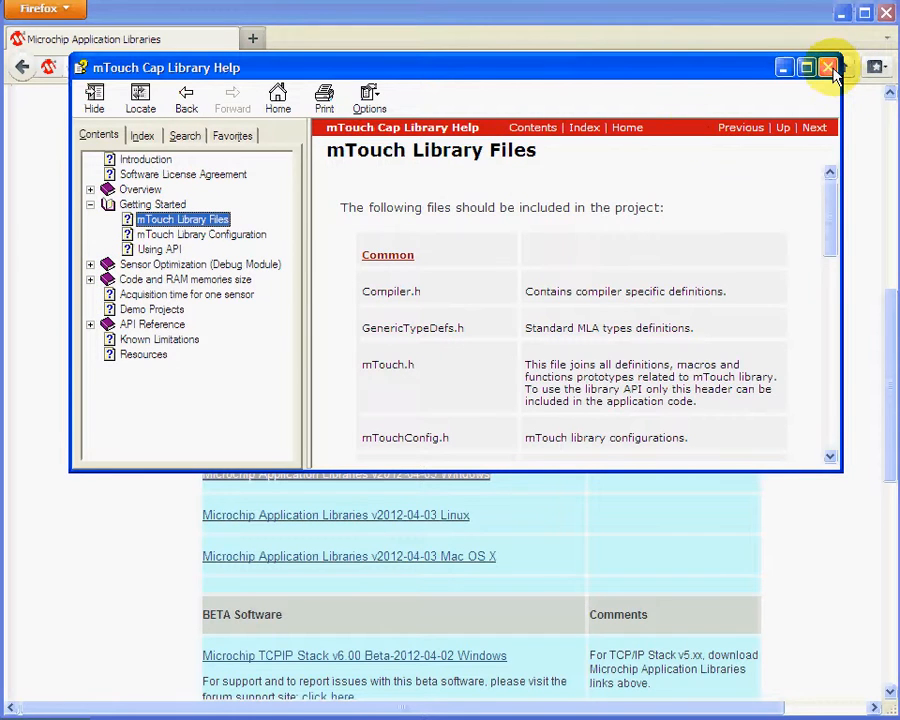
click(828, 68)
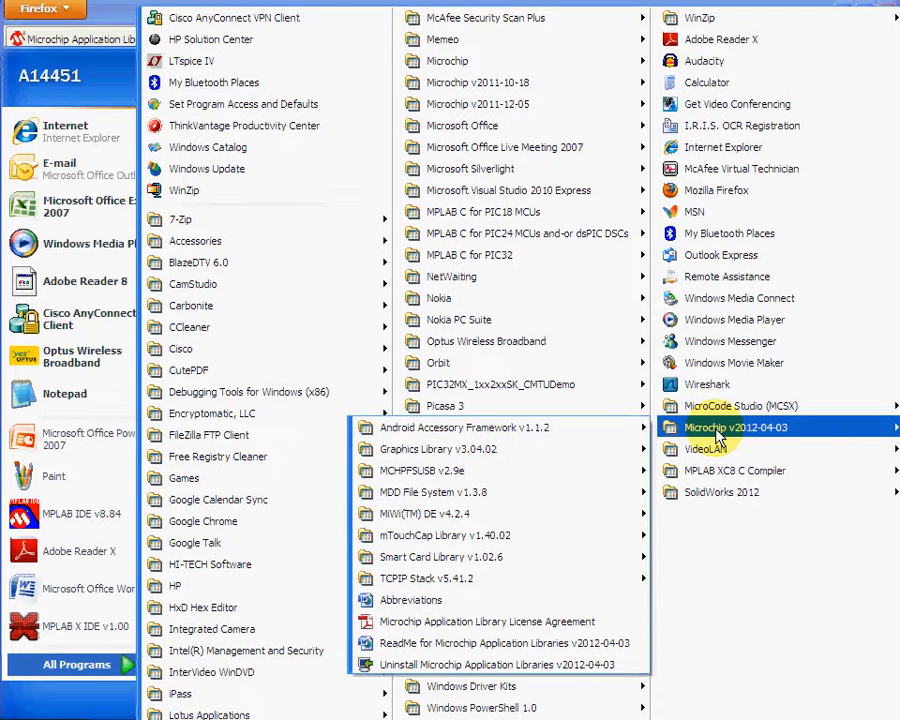
mouse_move(610, 436)
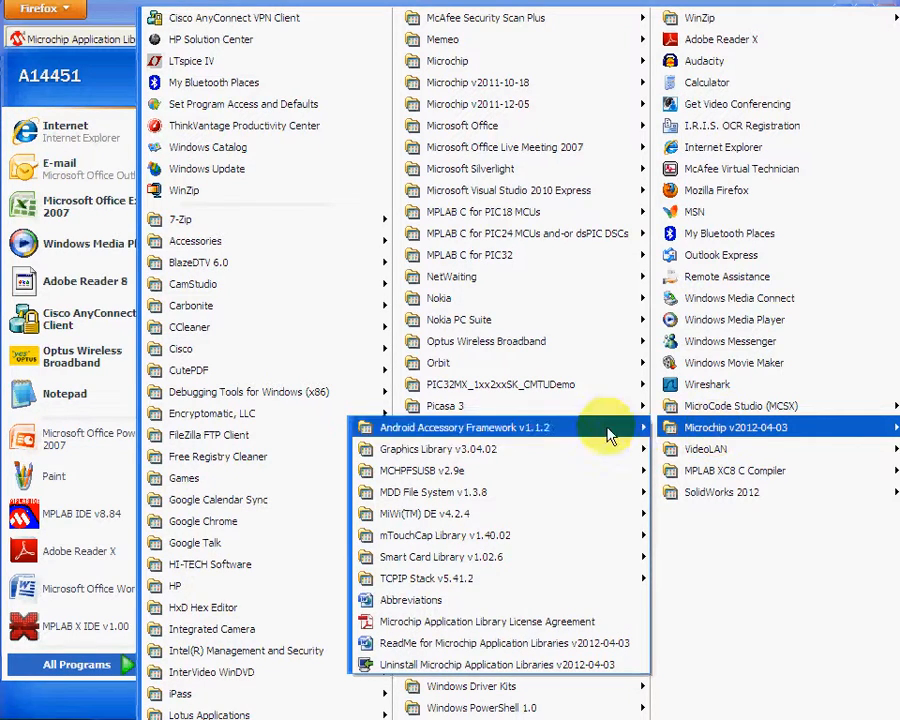
mouse_move(490, 536)
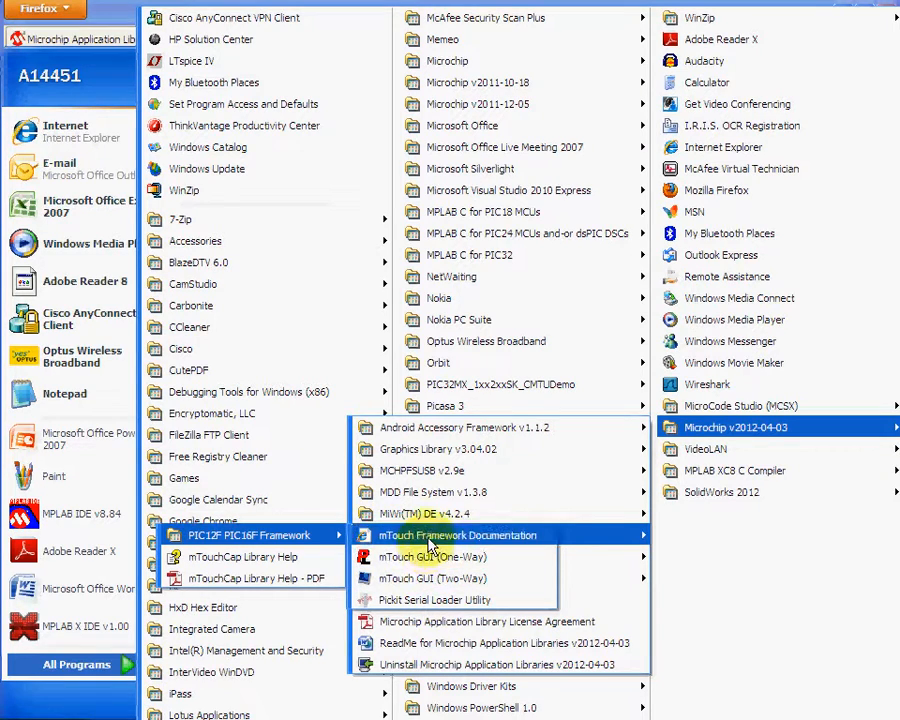
Launch mTouch Framework Documentation from the PIC12F PIC16F Framework start-menu group.
click(456, 536)
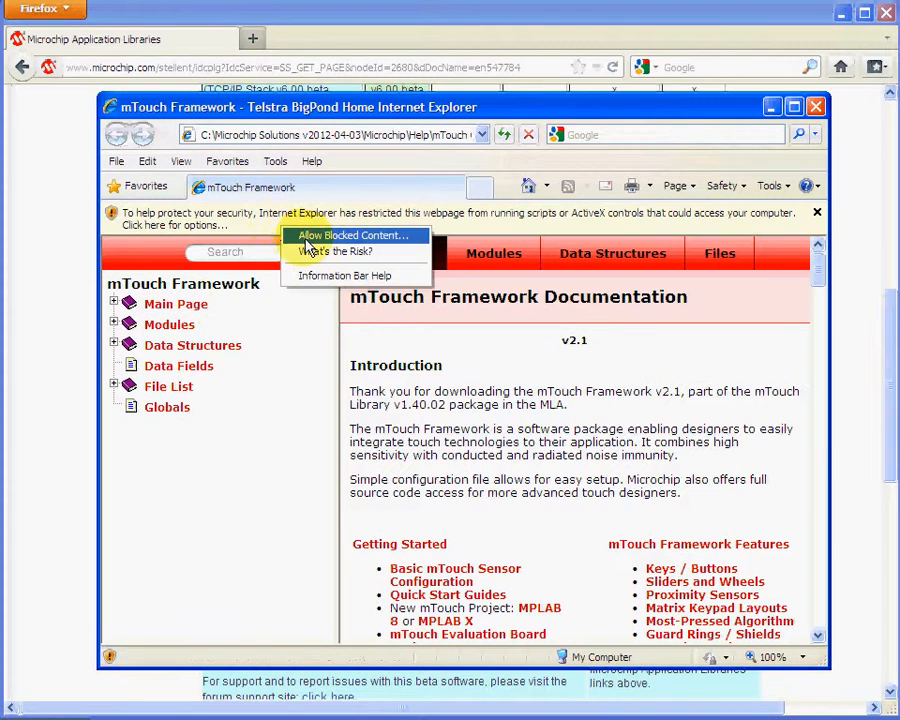
Allow Internet Explorer to run the documentation page's blocked active content.
click(352, 236)
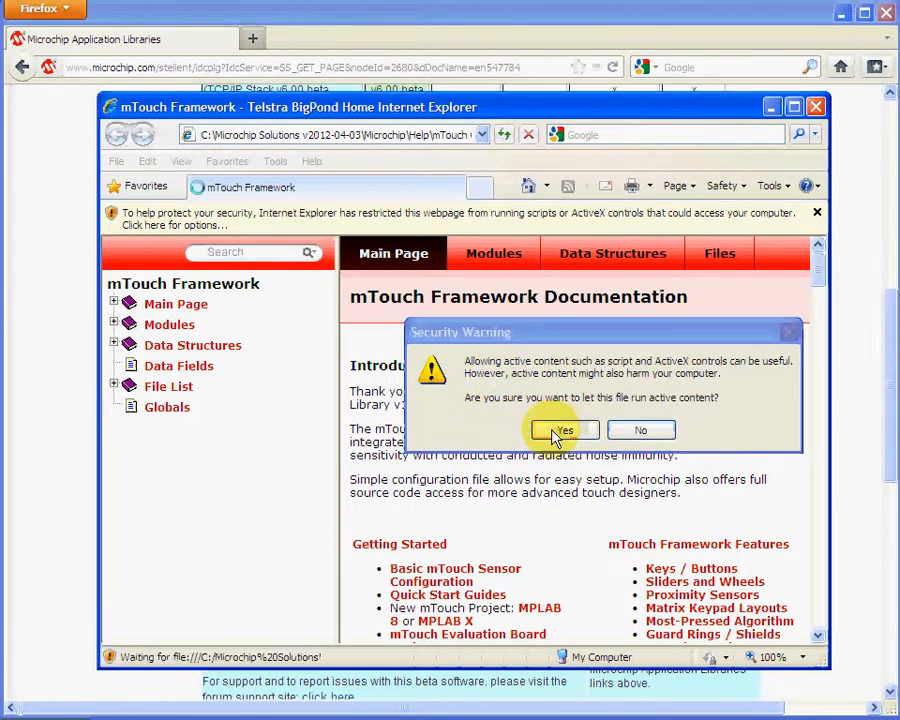
click(564, 430)
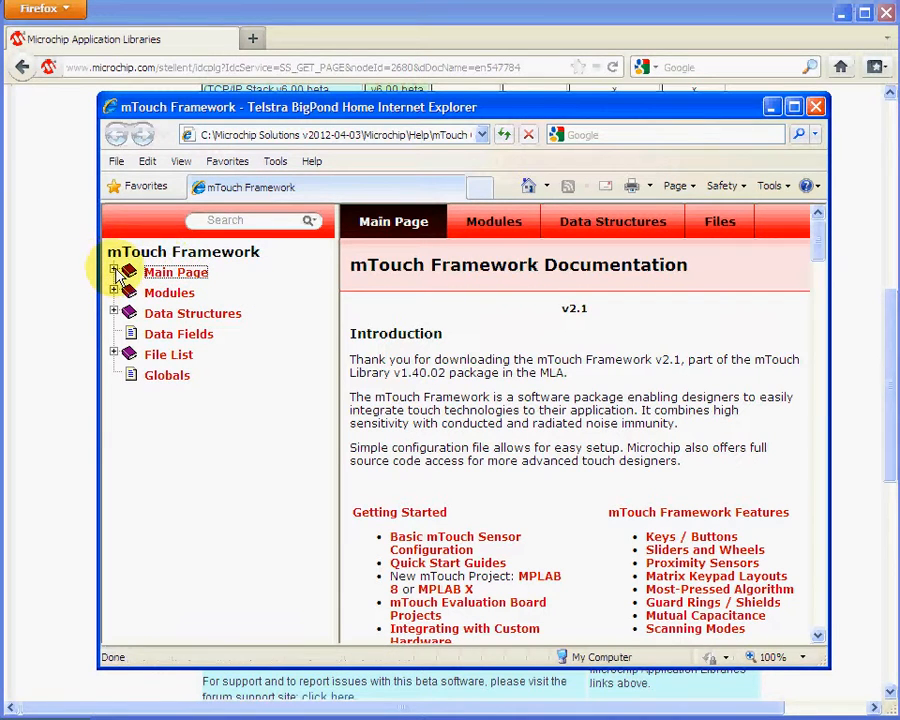
Read the Supported PIC MCUs and Requirements page under Main Page, then show Required Source Files.
click(114, 272)
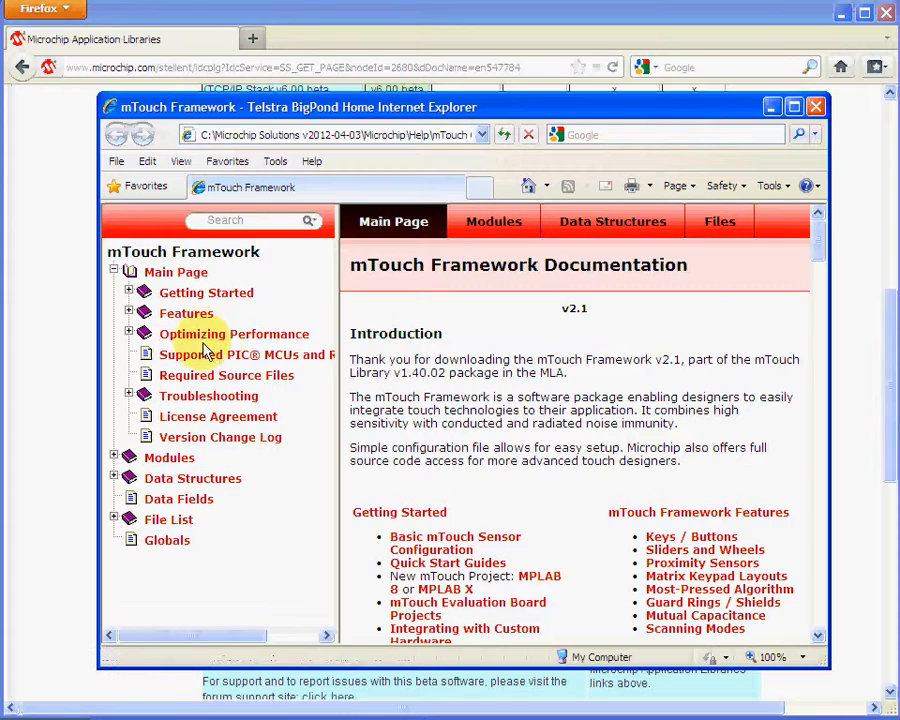
click(240, 354)
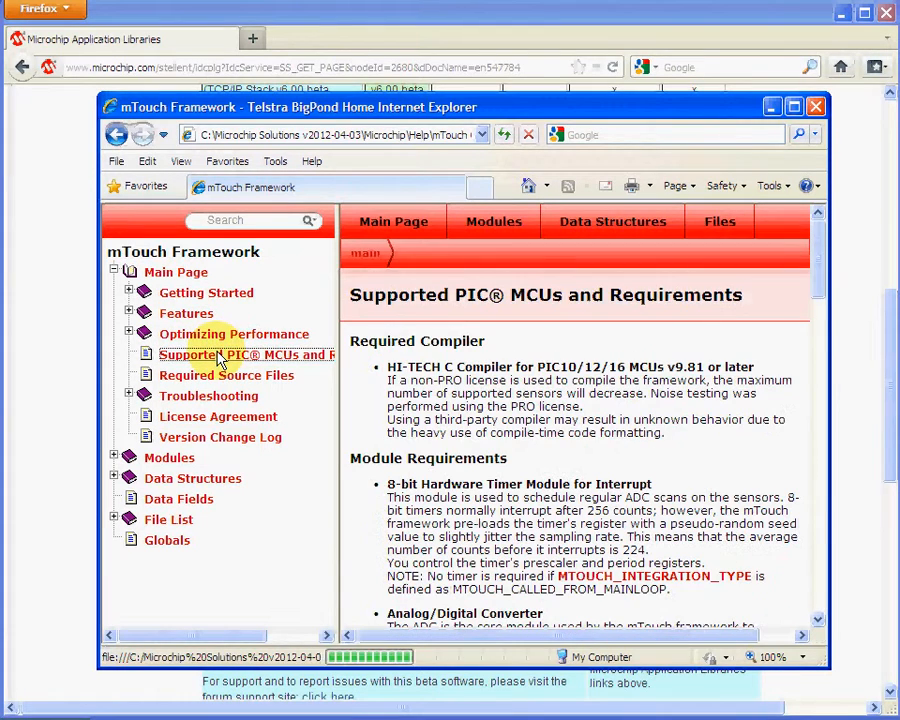
scroll(down, 3)
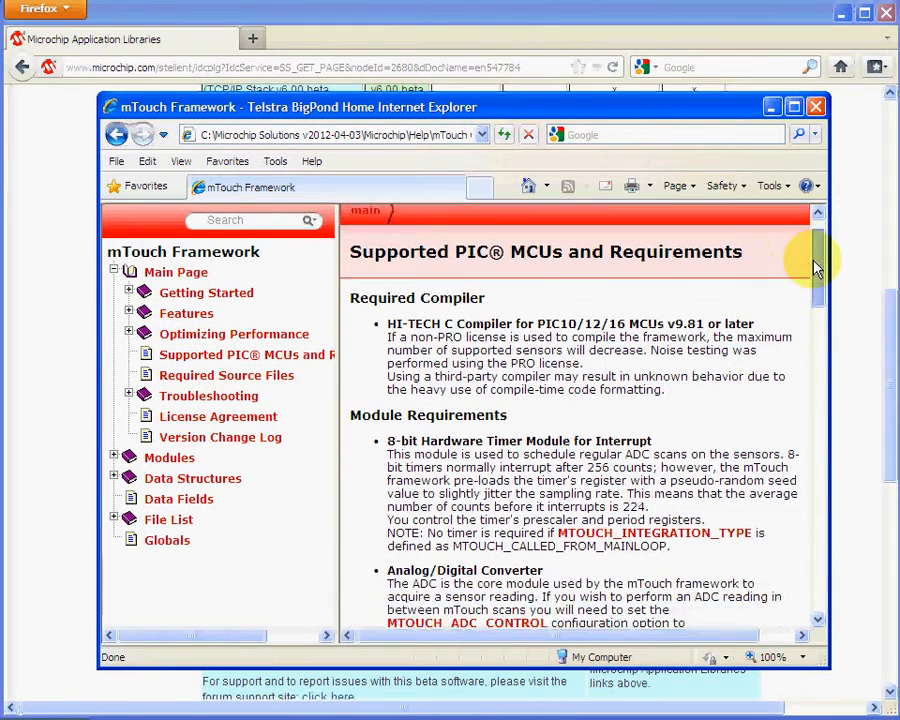
scroll(down, 3)
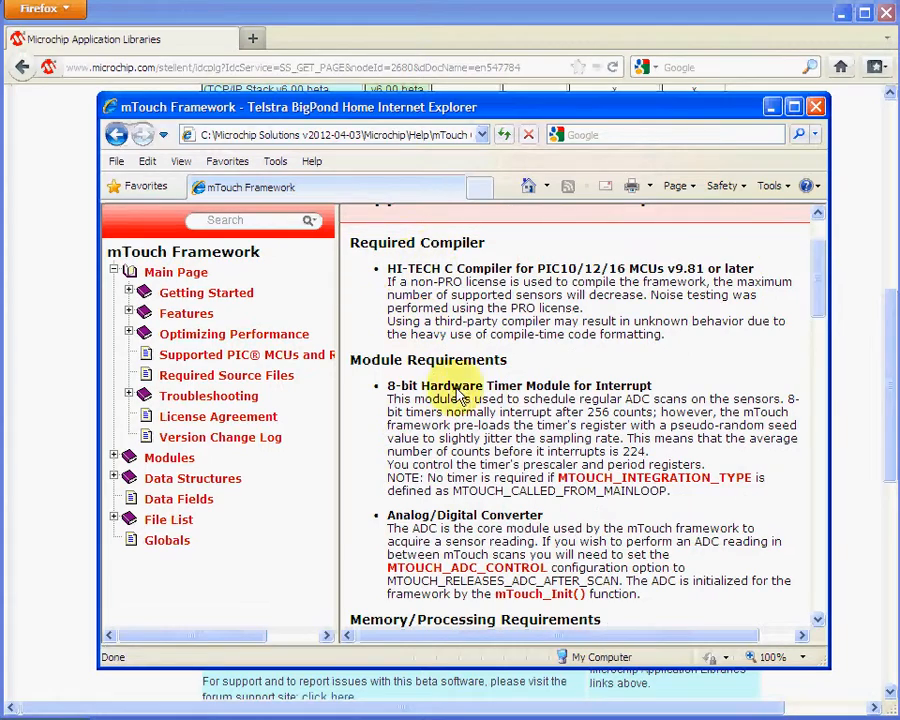
scroll(down, 3)
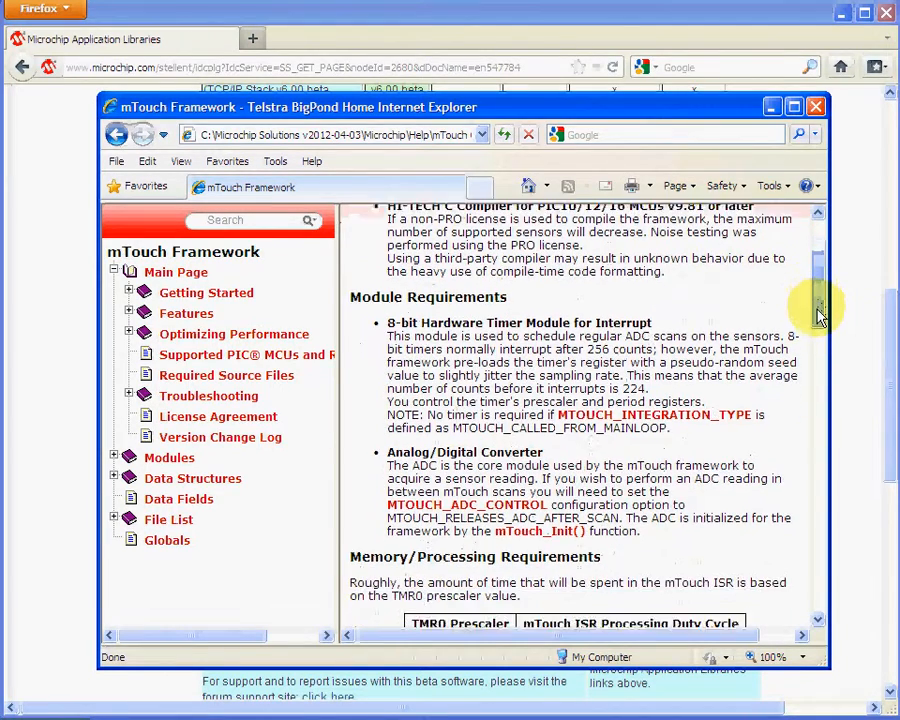
scroll(down, 3)
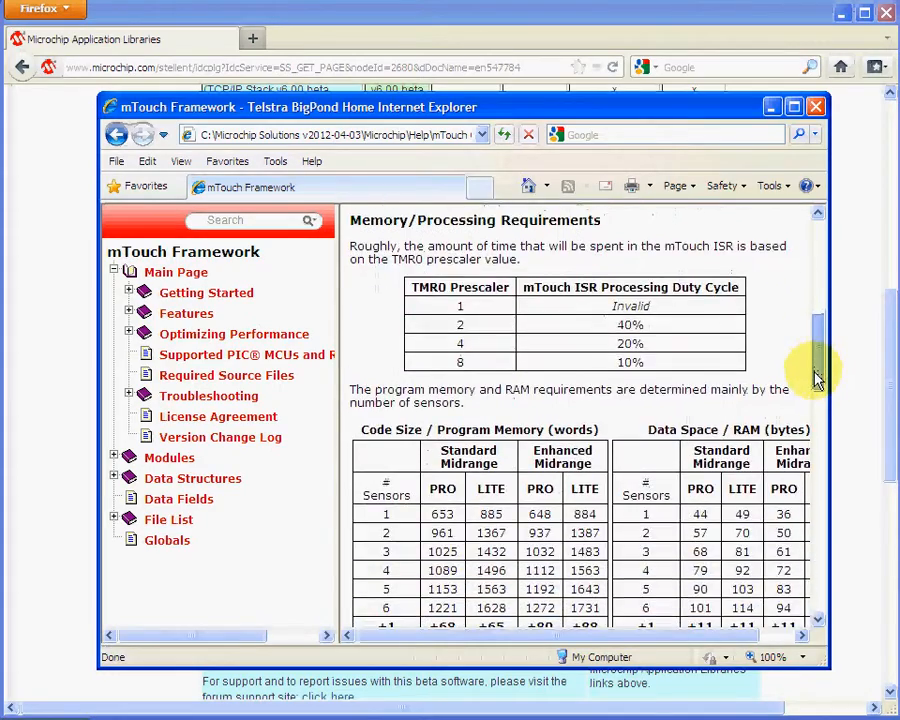
scroll(down, 3)
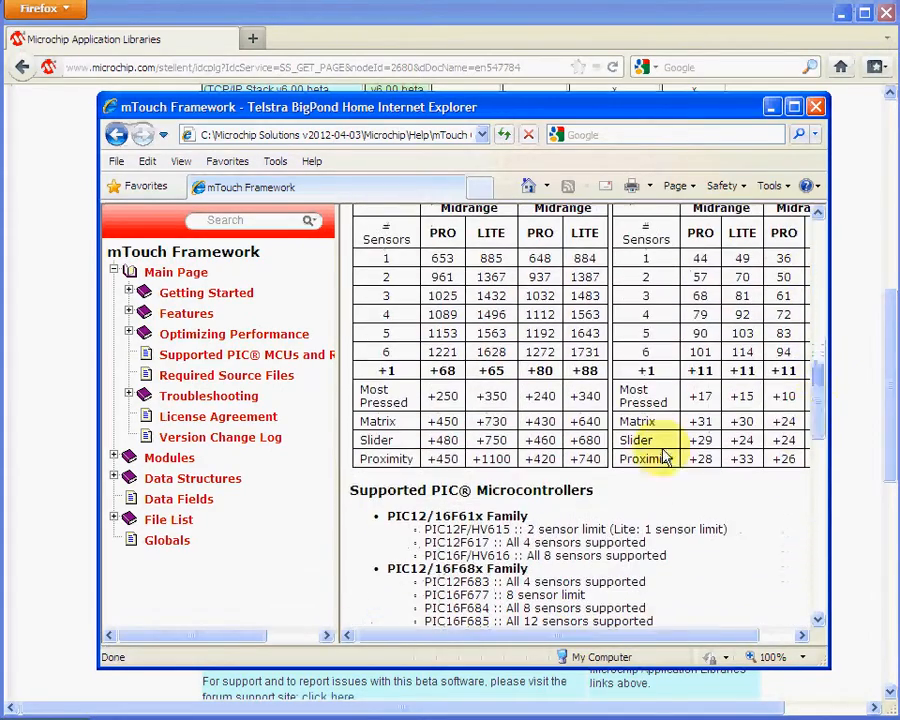
click(226, 376)
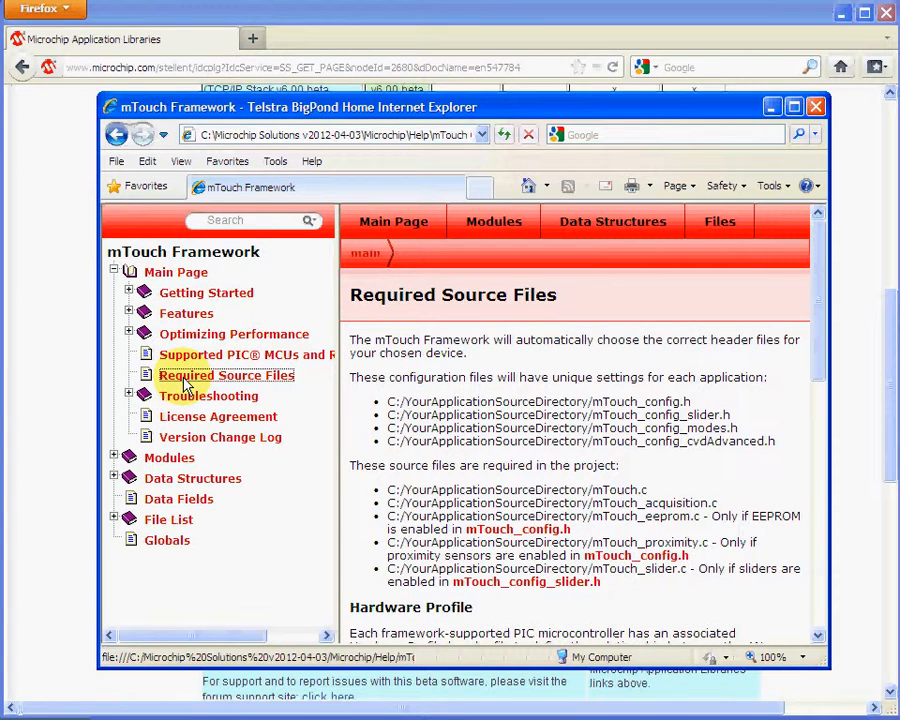
mouse_move(268, 292)
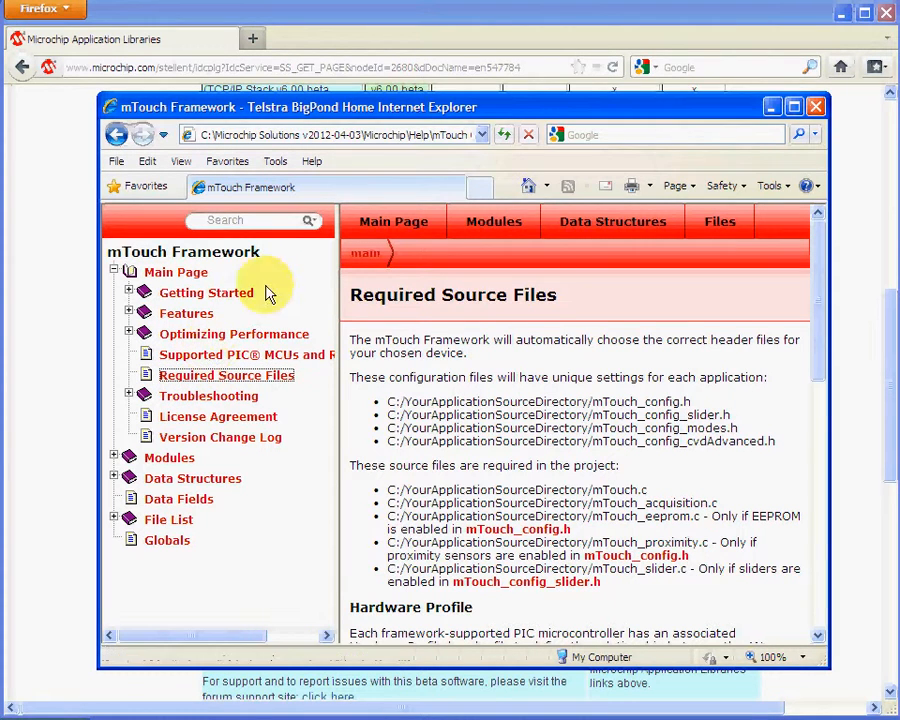
mouse_move(836, 178)
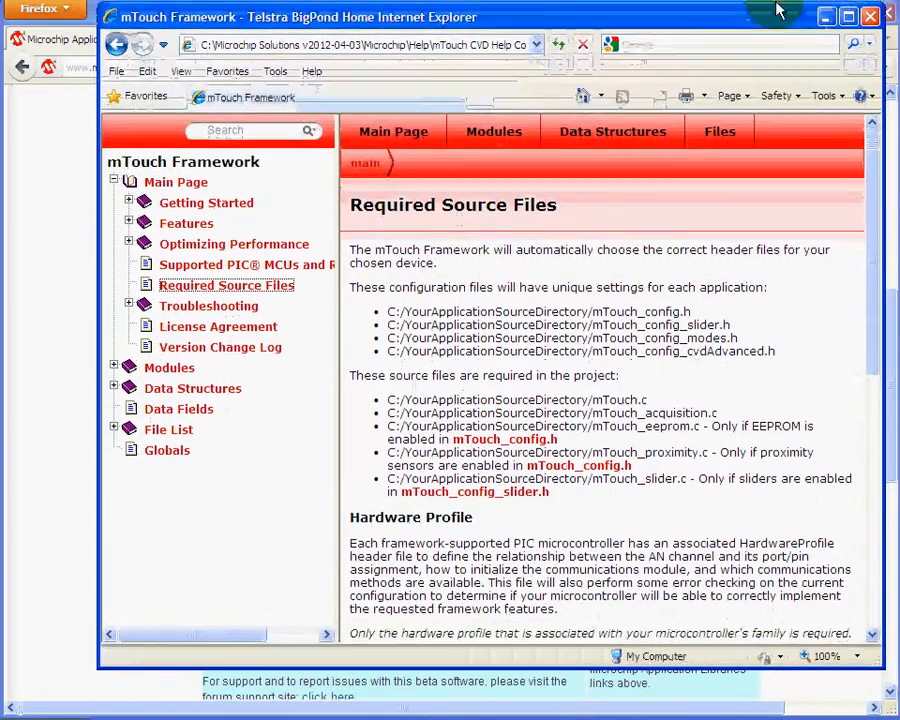
Enter C:\Microchip Solutions v2012-04-03 in the address bar to open the installation folder.
click(364, 42)
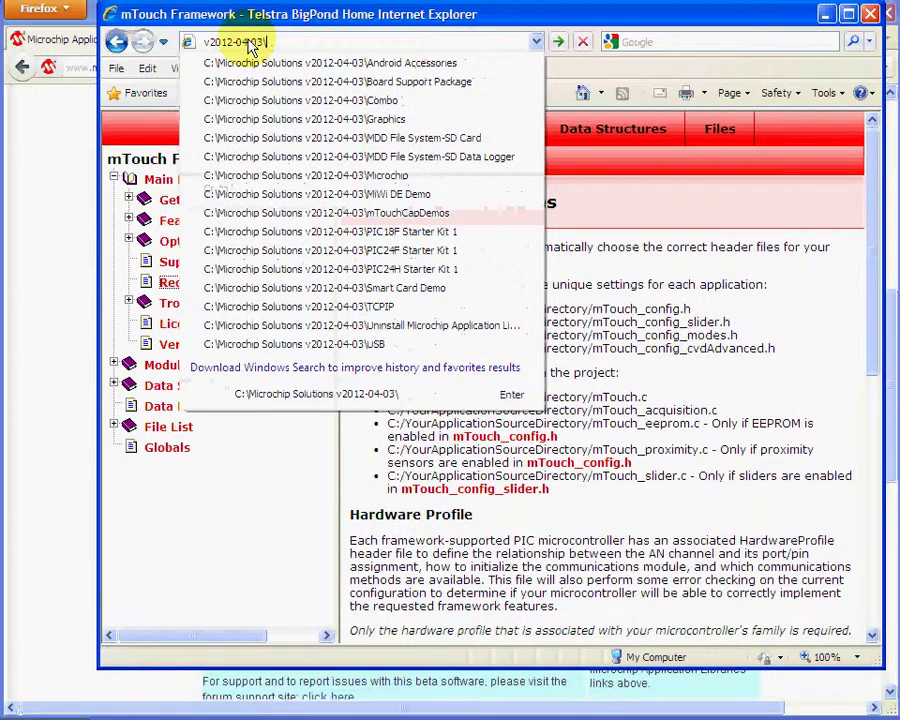
click(316, 394)
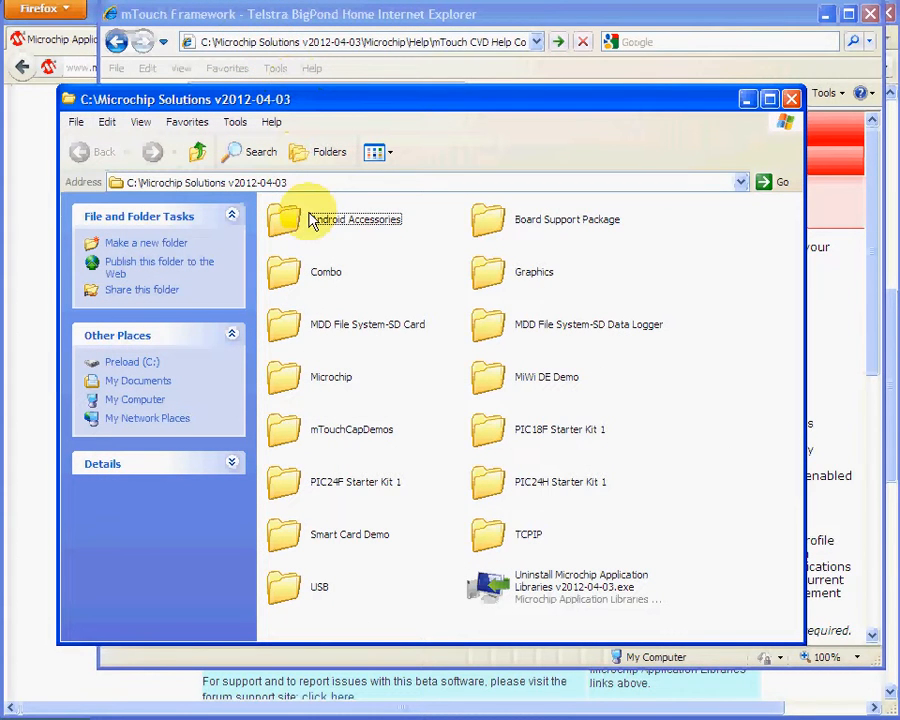
mouse_move(370, 542)
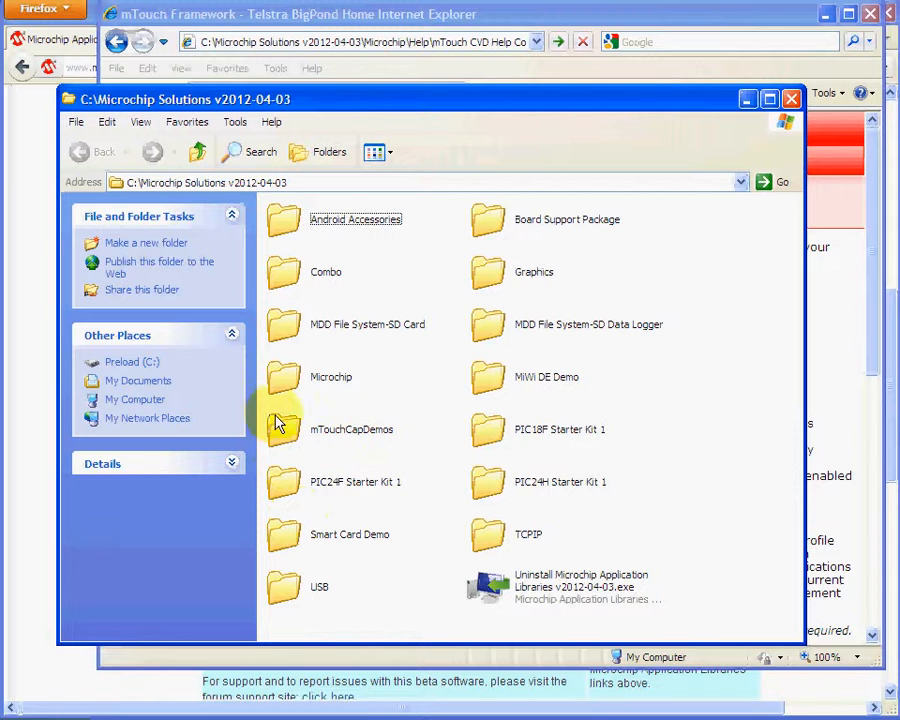
Open mTouchCapDemos > PIC12F PIC16F Demos and select the PIC12F615 - 1 sensor with UART folder.
click(284, 428)
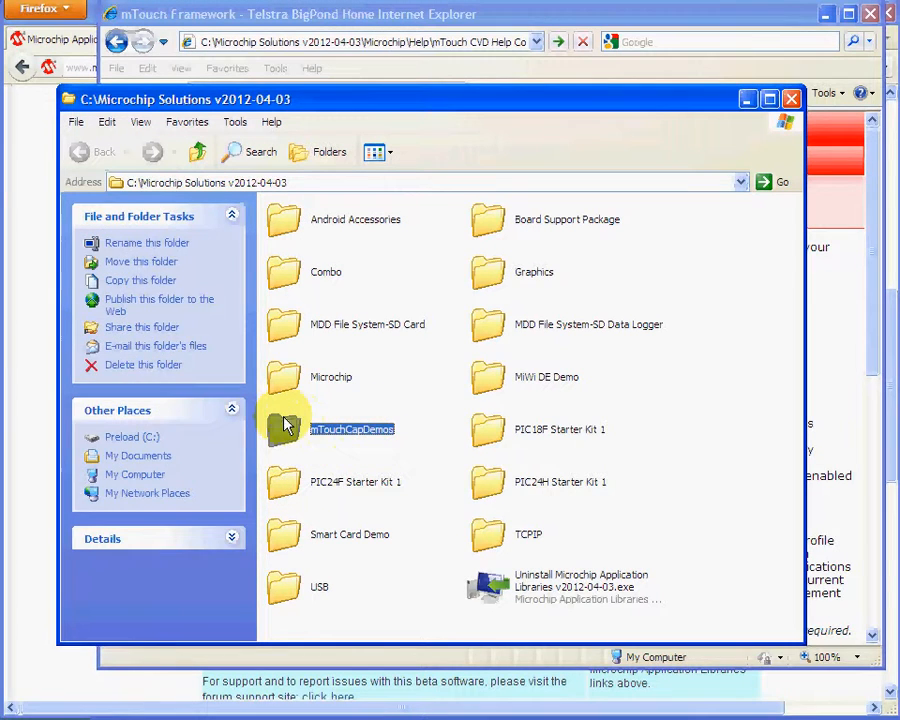
double_click(284, 428)
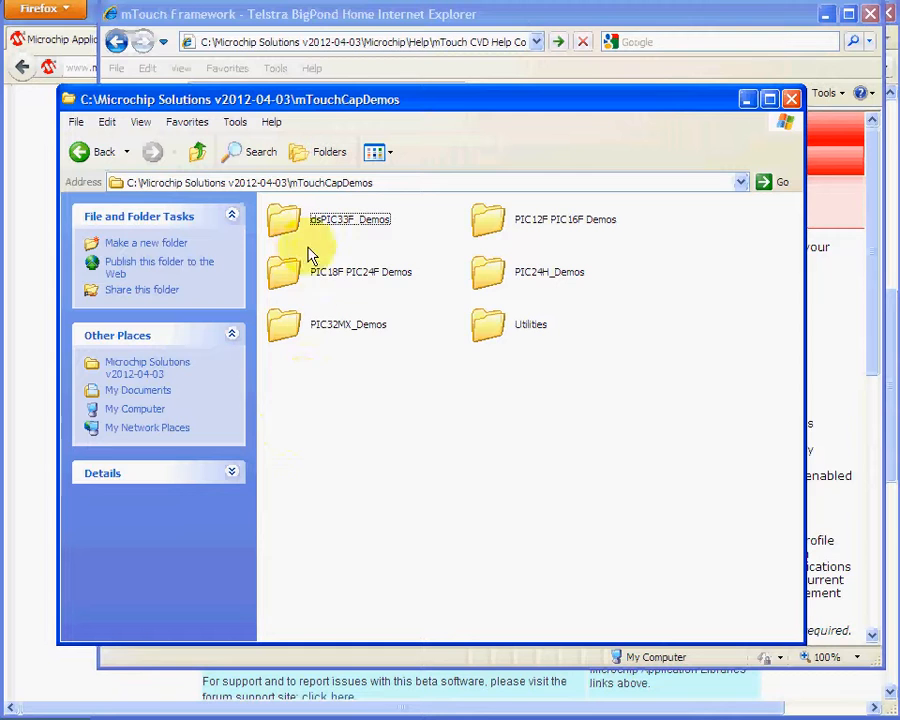
mouse_move(516, 340)
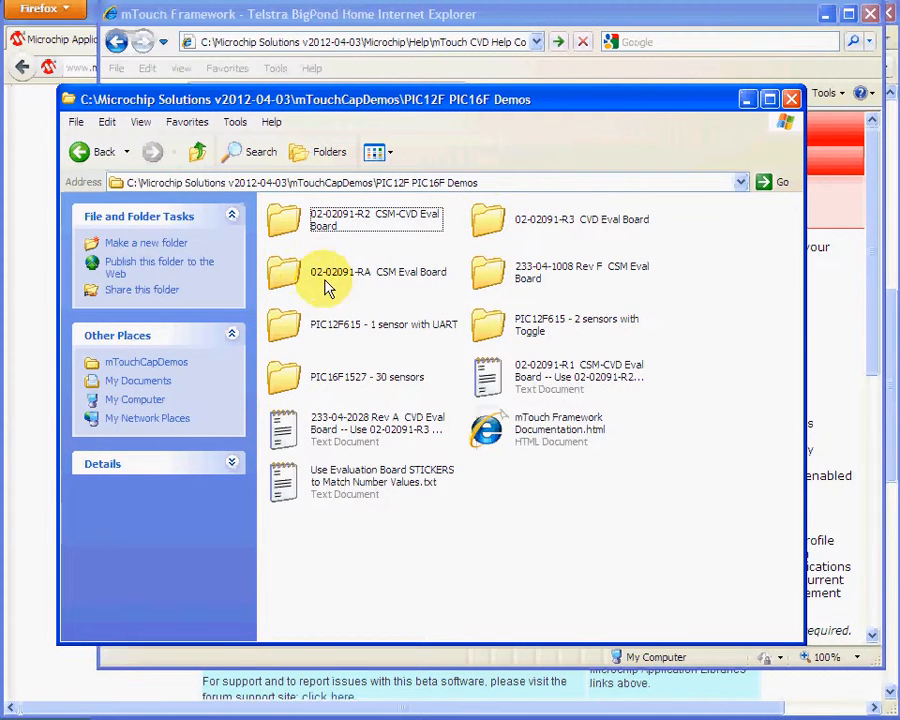
mouse_move(330, 338)
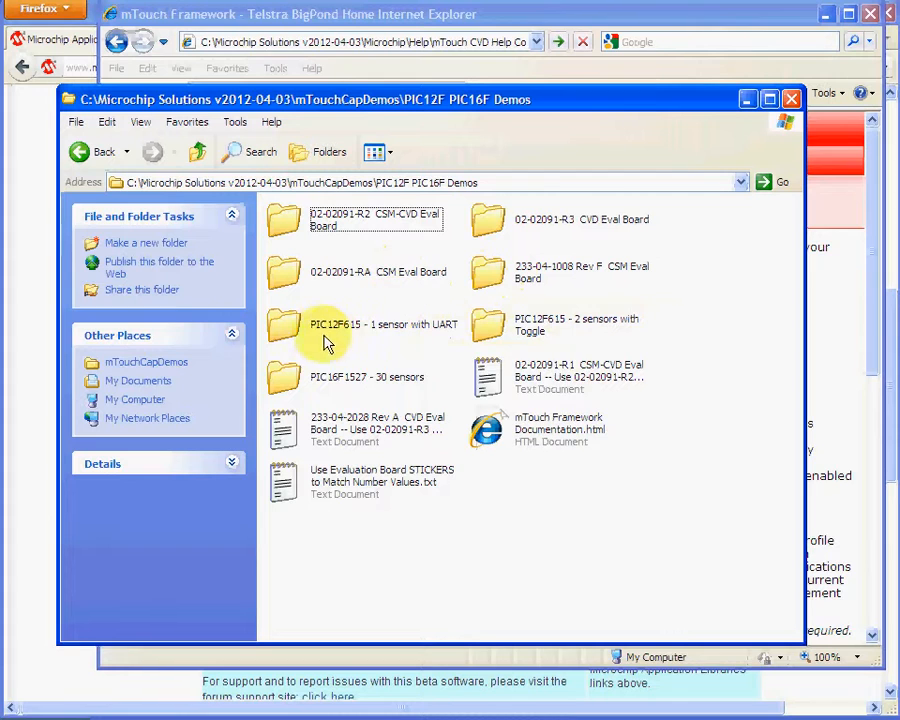
mouse_move(372, 336)
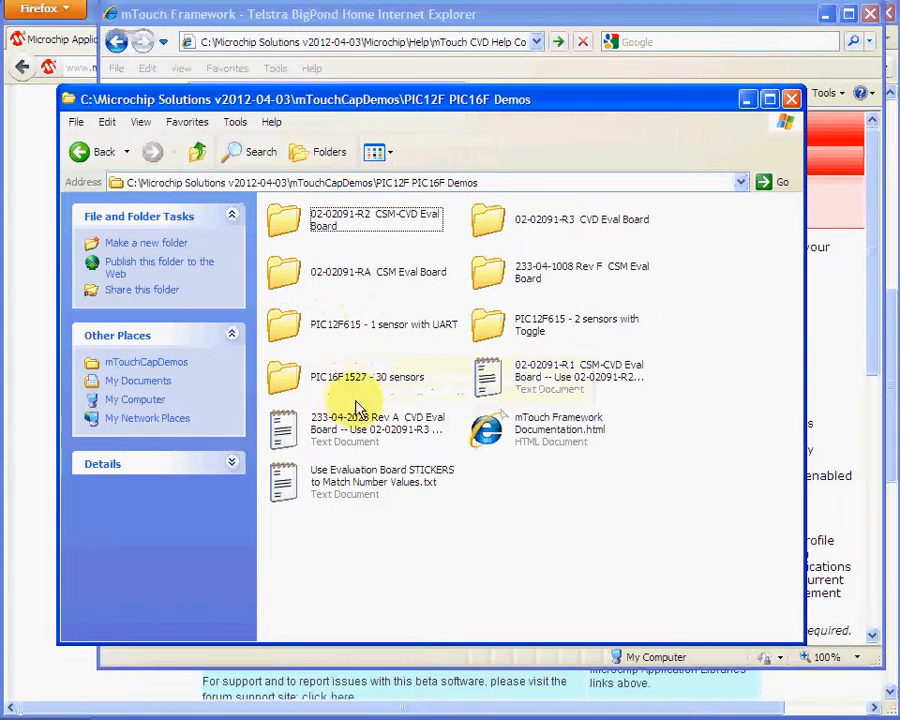
click(284, 324)
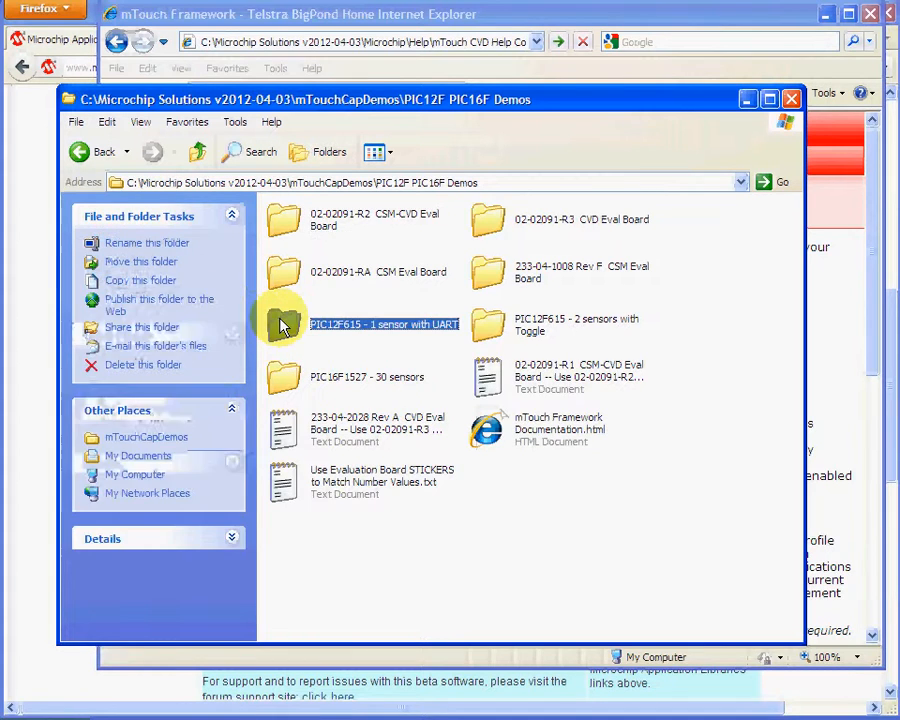
Browse the source files in the PIC12F615 - 1 sensor with UART demo folder.
double_click(284, 324)
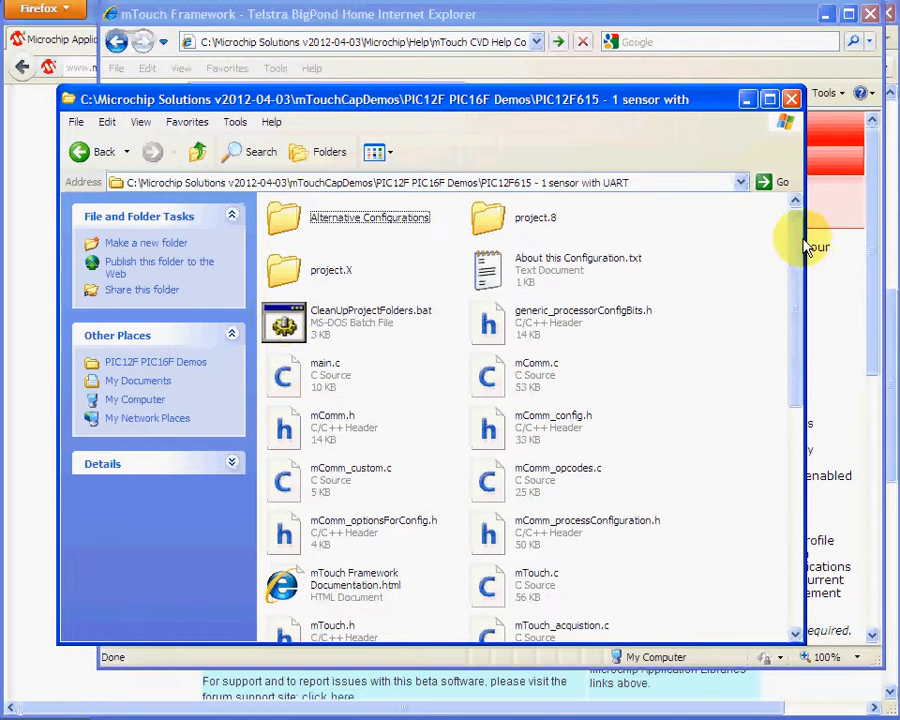
scroll(down, 3)
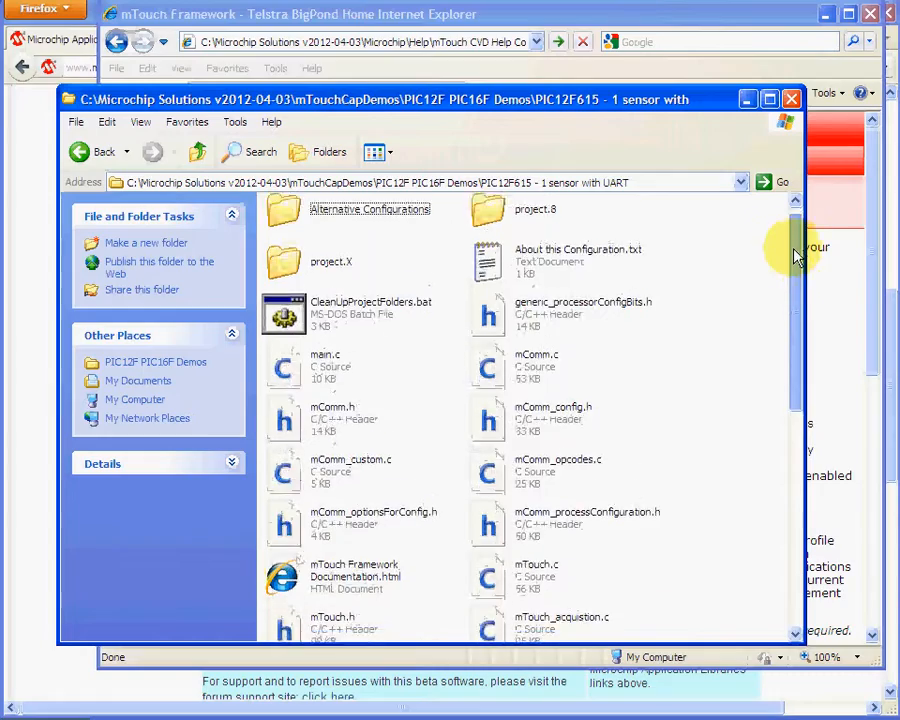
scroll(down, 3)
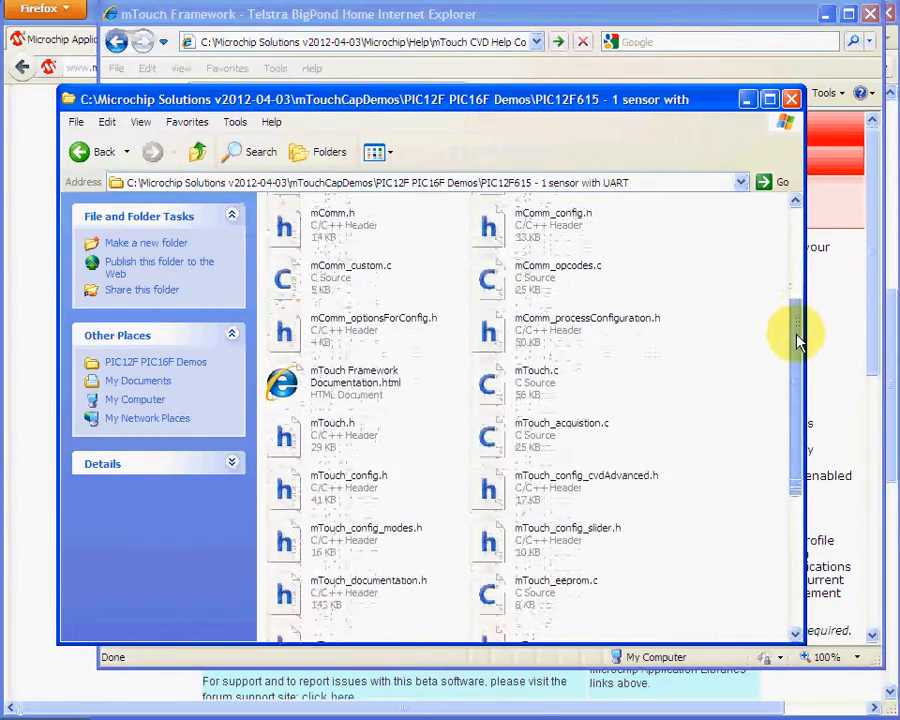
scroll(down, 3)
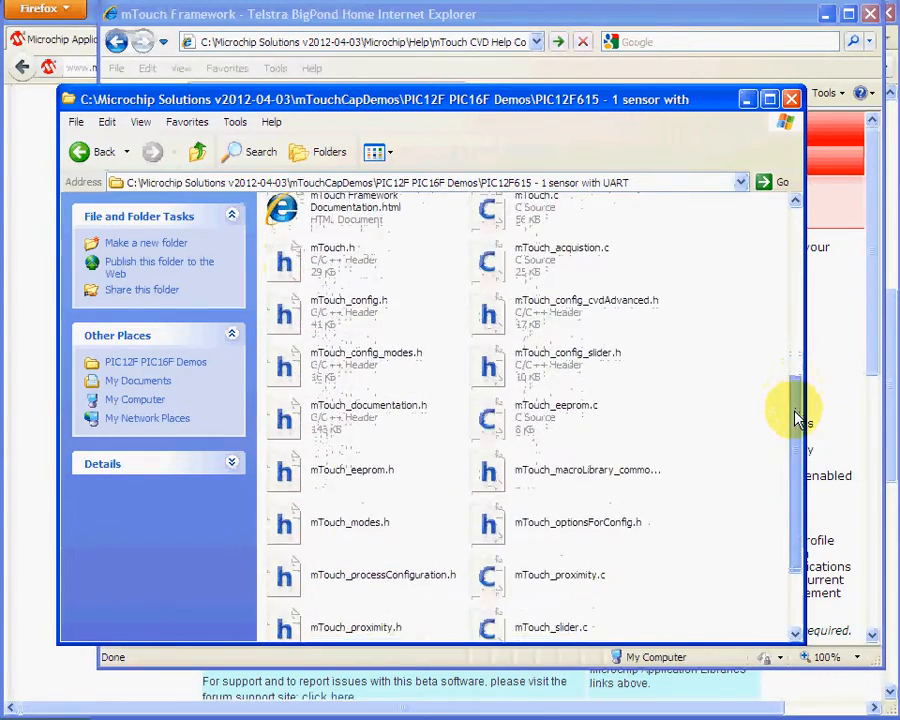
scroll(down, 3)
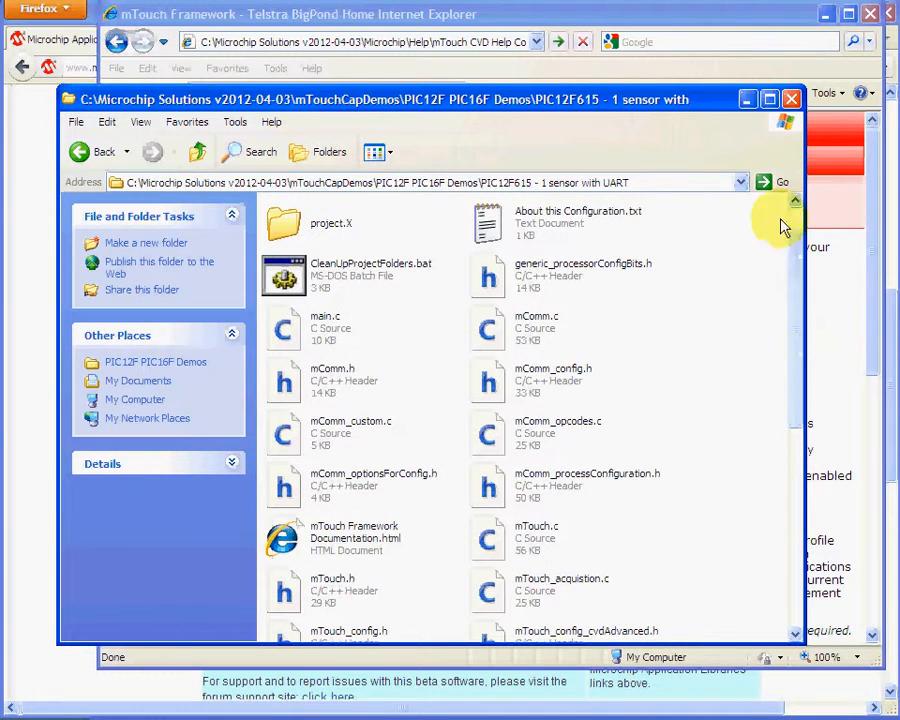
Look through the 2 sensors with Toggle demo folder, then close the Explorer window.
click(88, 152)
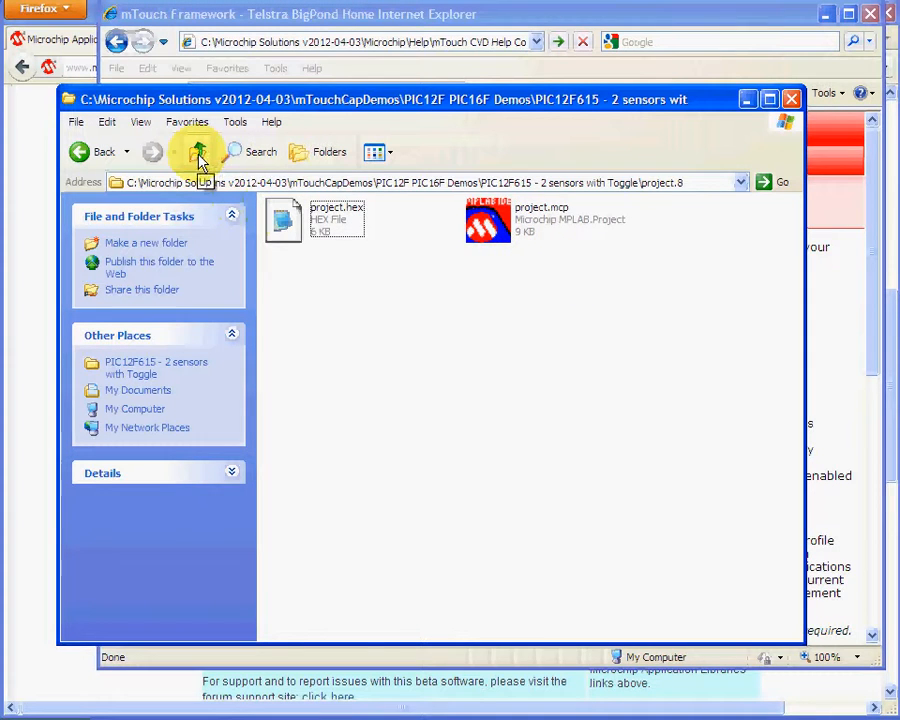
click(196, 152)
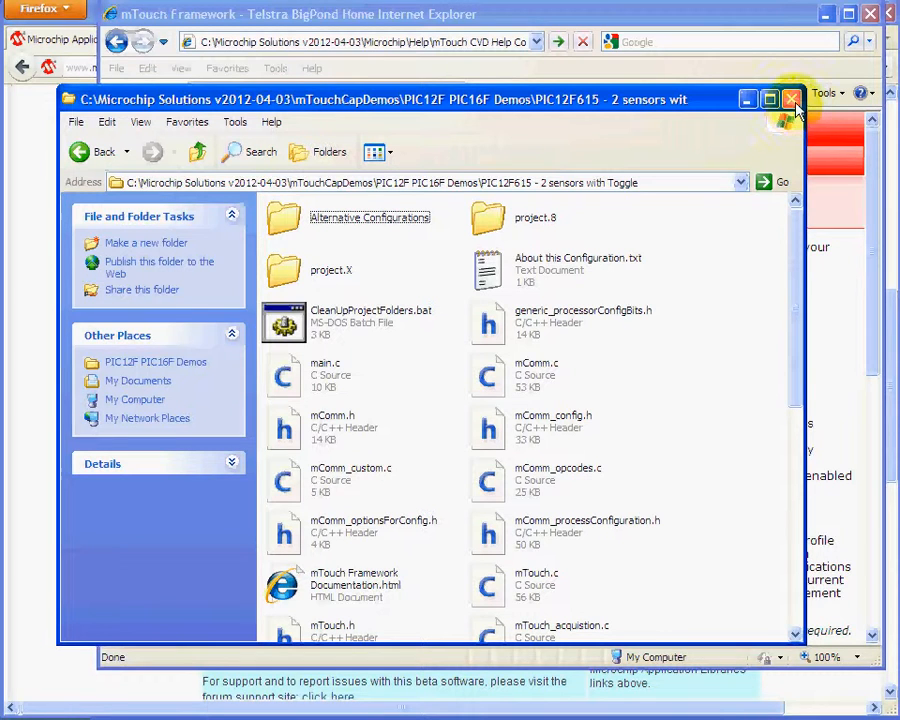
click(788, 96)
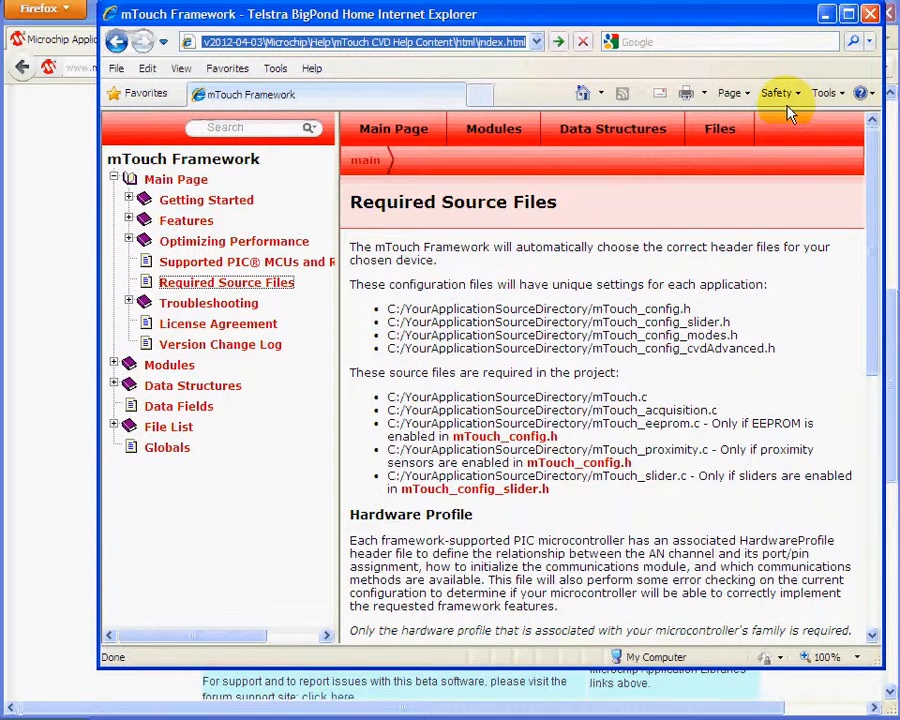